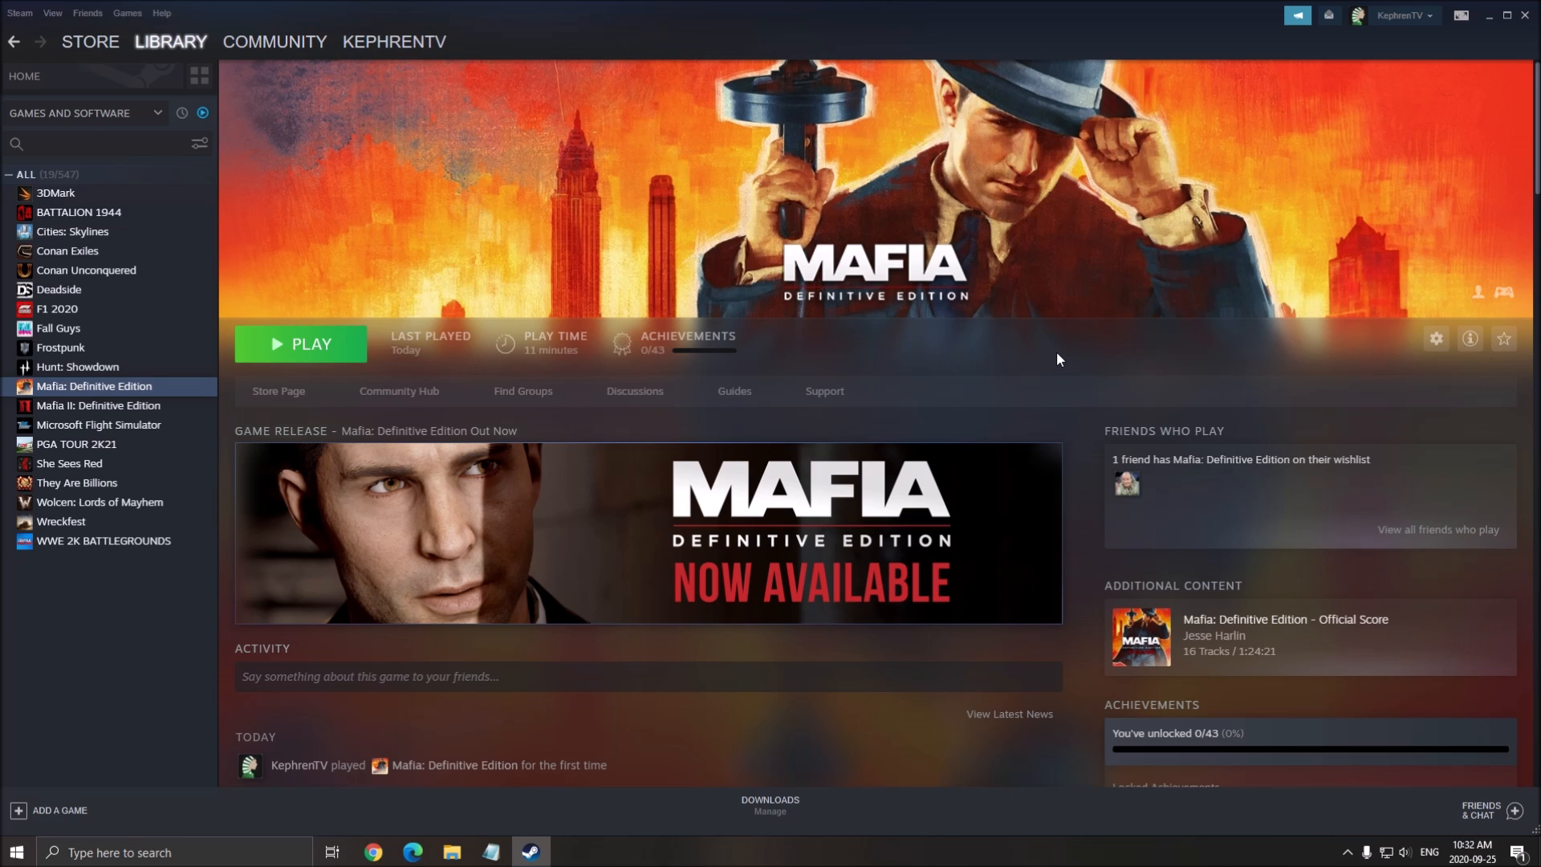
pyautogui.moveTo(859, 435)
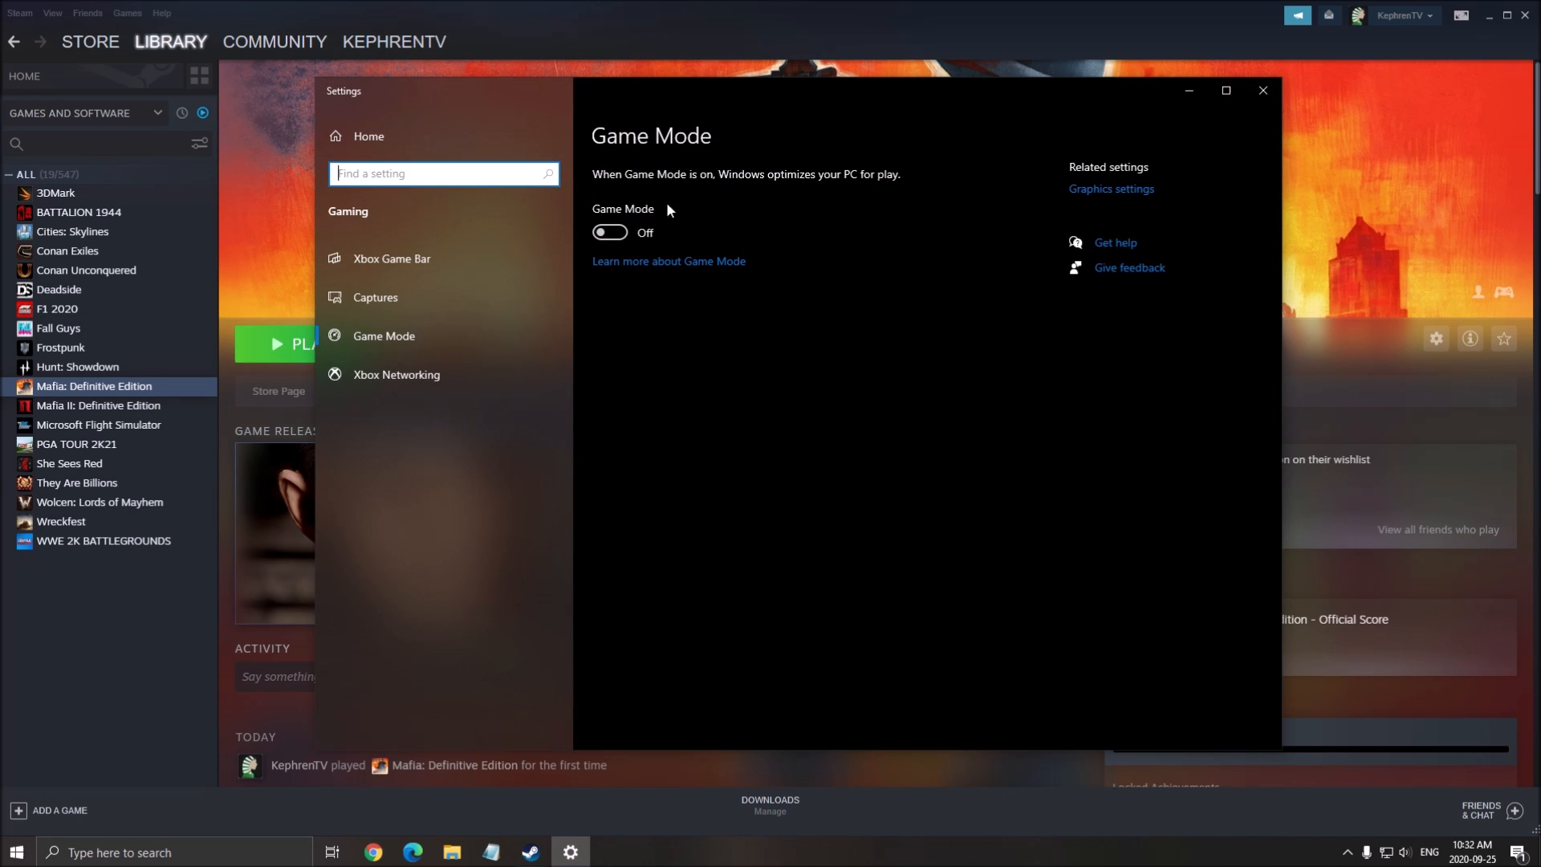
# Switch off both Game Mode and Xbox Game Bar in Windows Gaming settings.
pyautogui.click(393, 257)
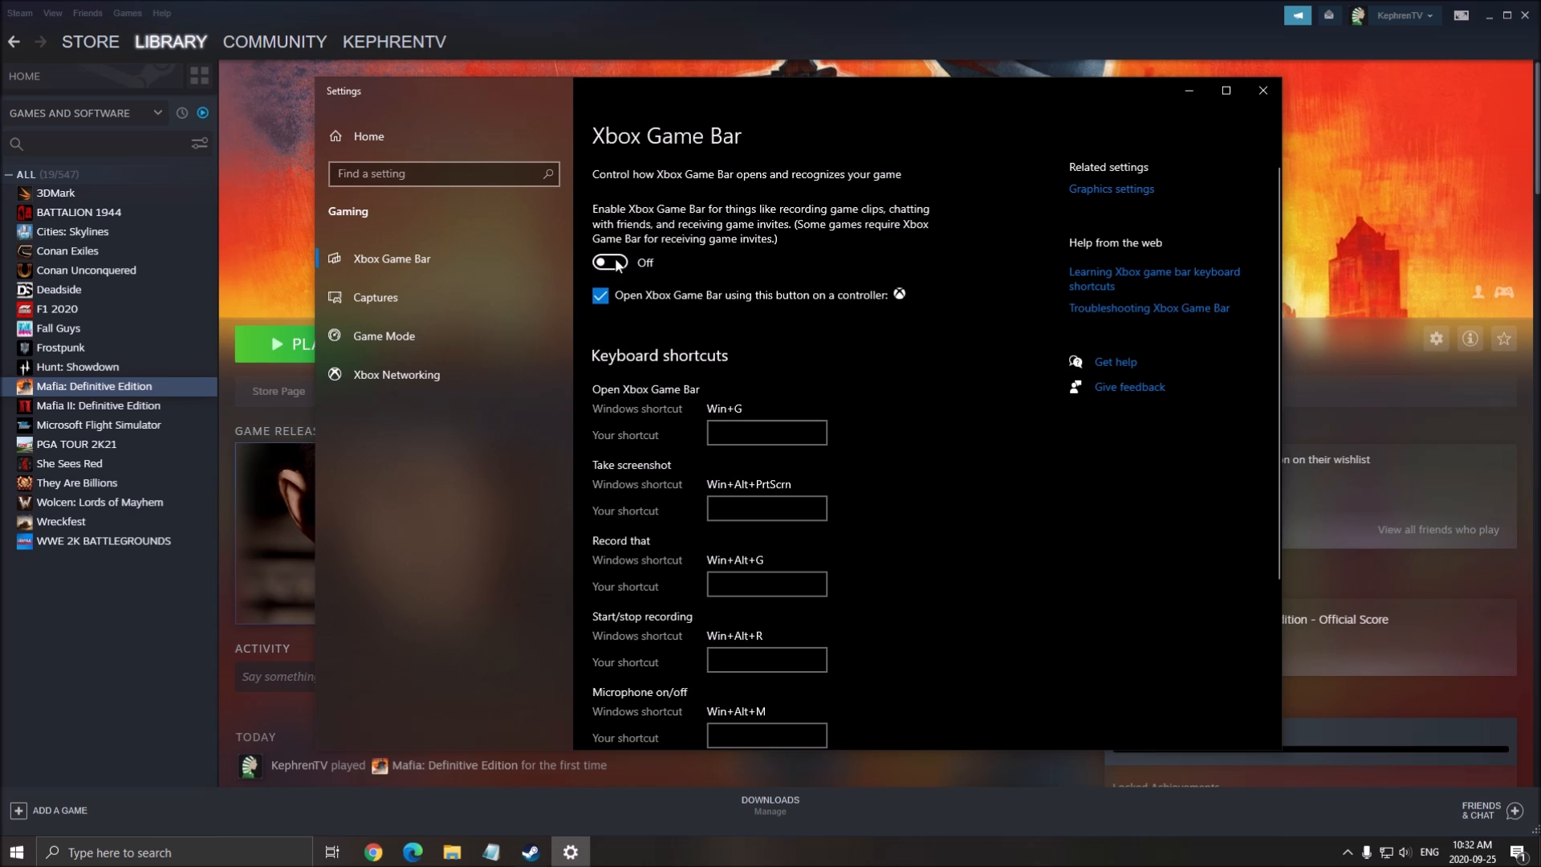
pyautogui.click(375, 297)
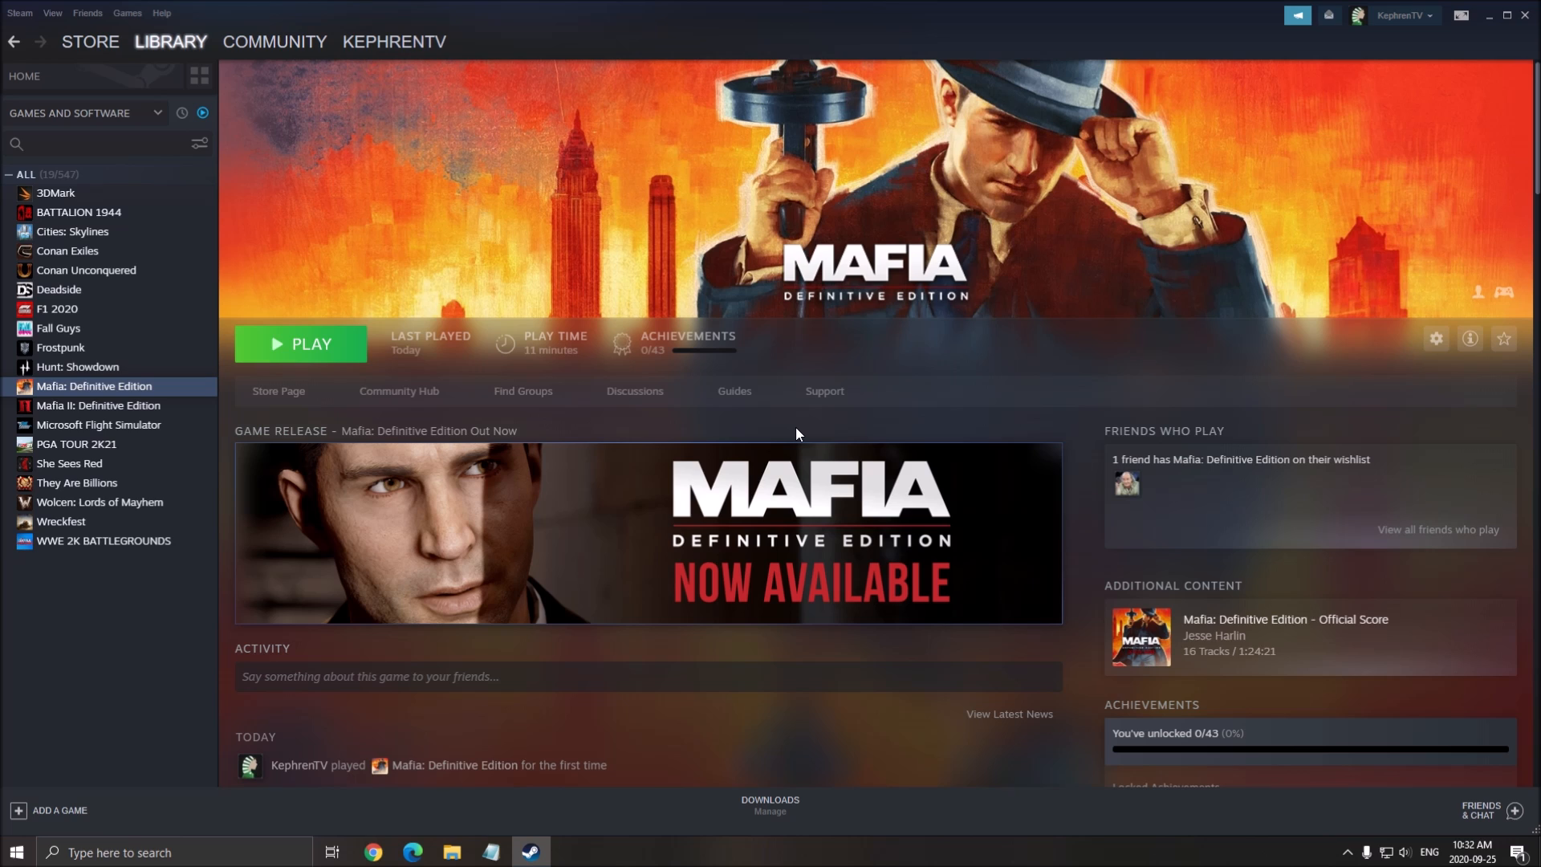
pyautogui.moveTo(357, 808)
pyautogui.write('gpu')
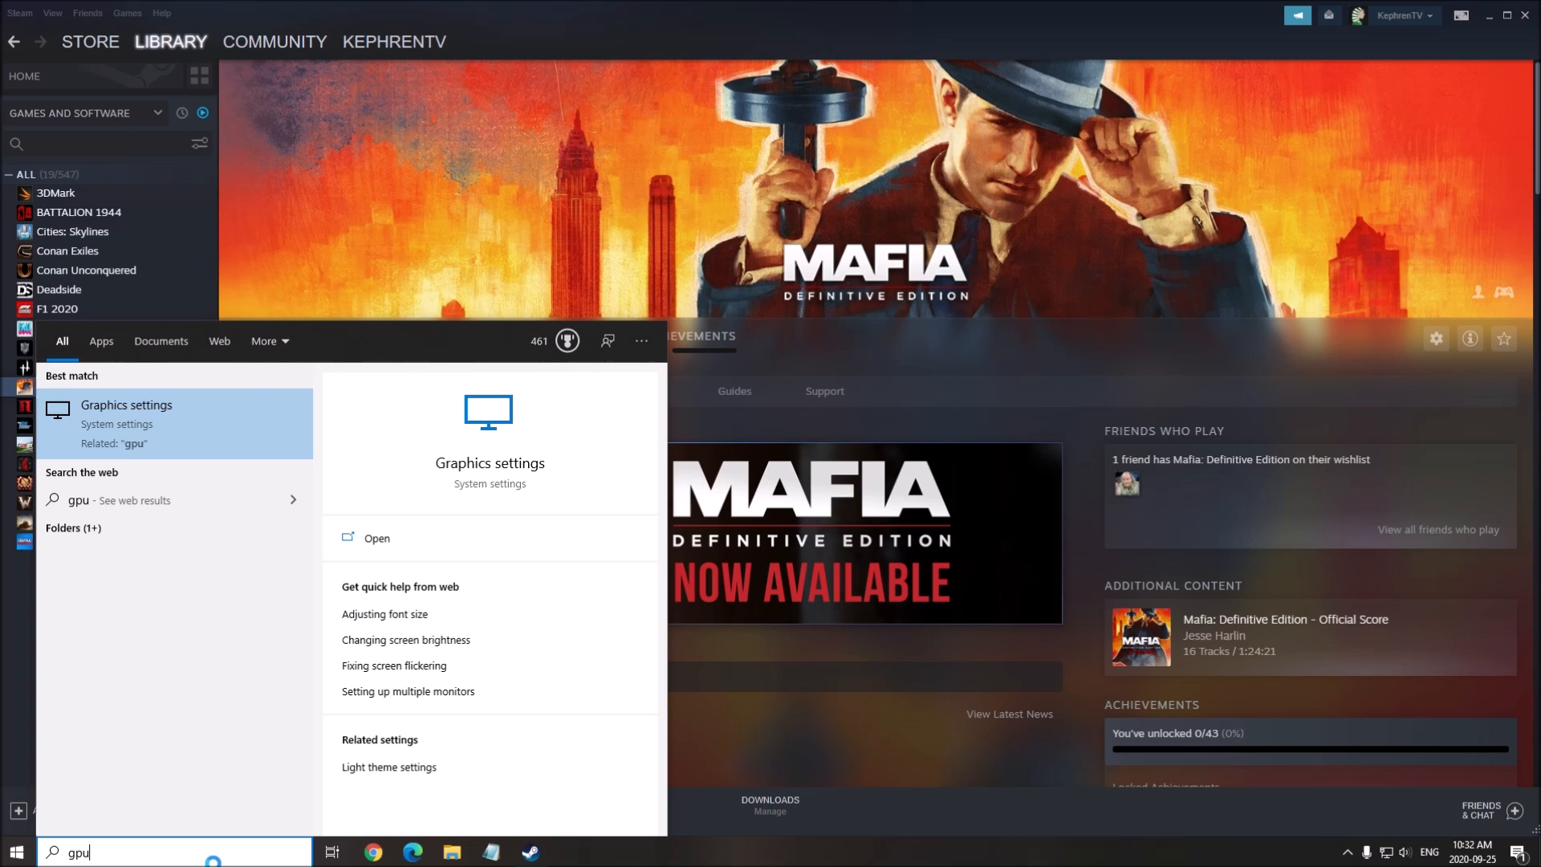
# Turn on hardware-accelerated GPU scheduling in Graphics settings and close the window.
pyautogui.click(376, 538)
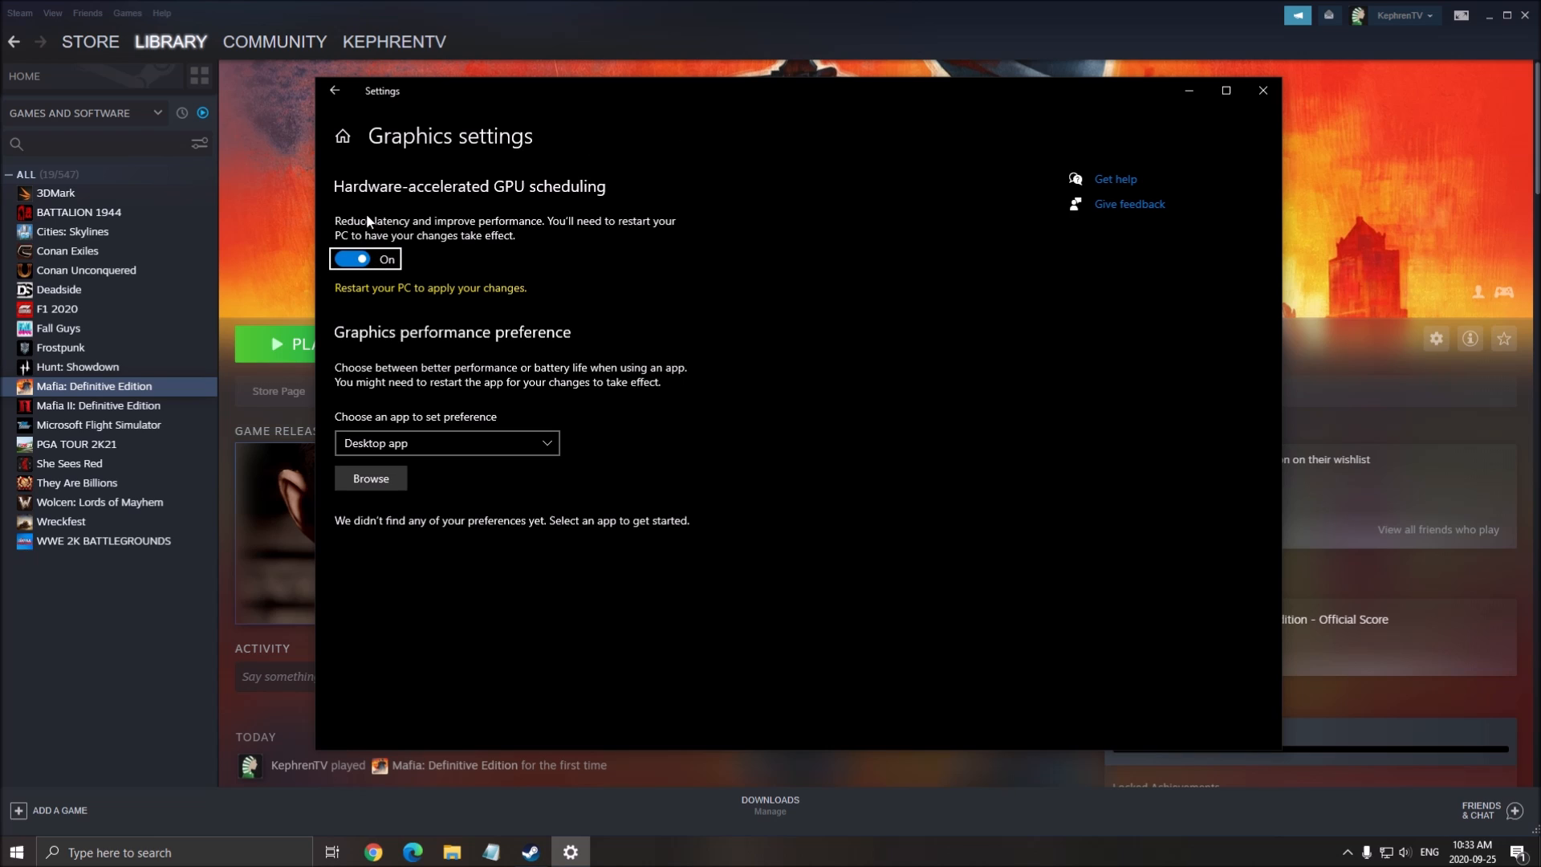
pyautogui.moveTo(597, 196)
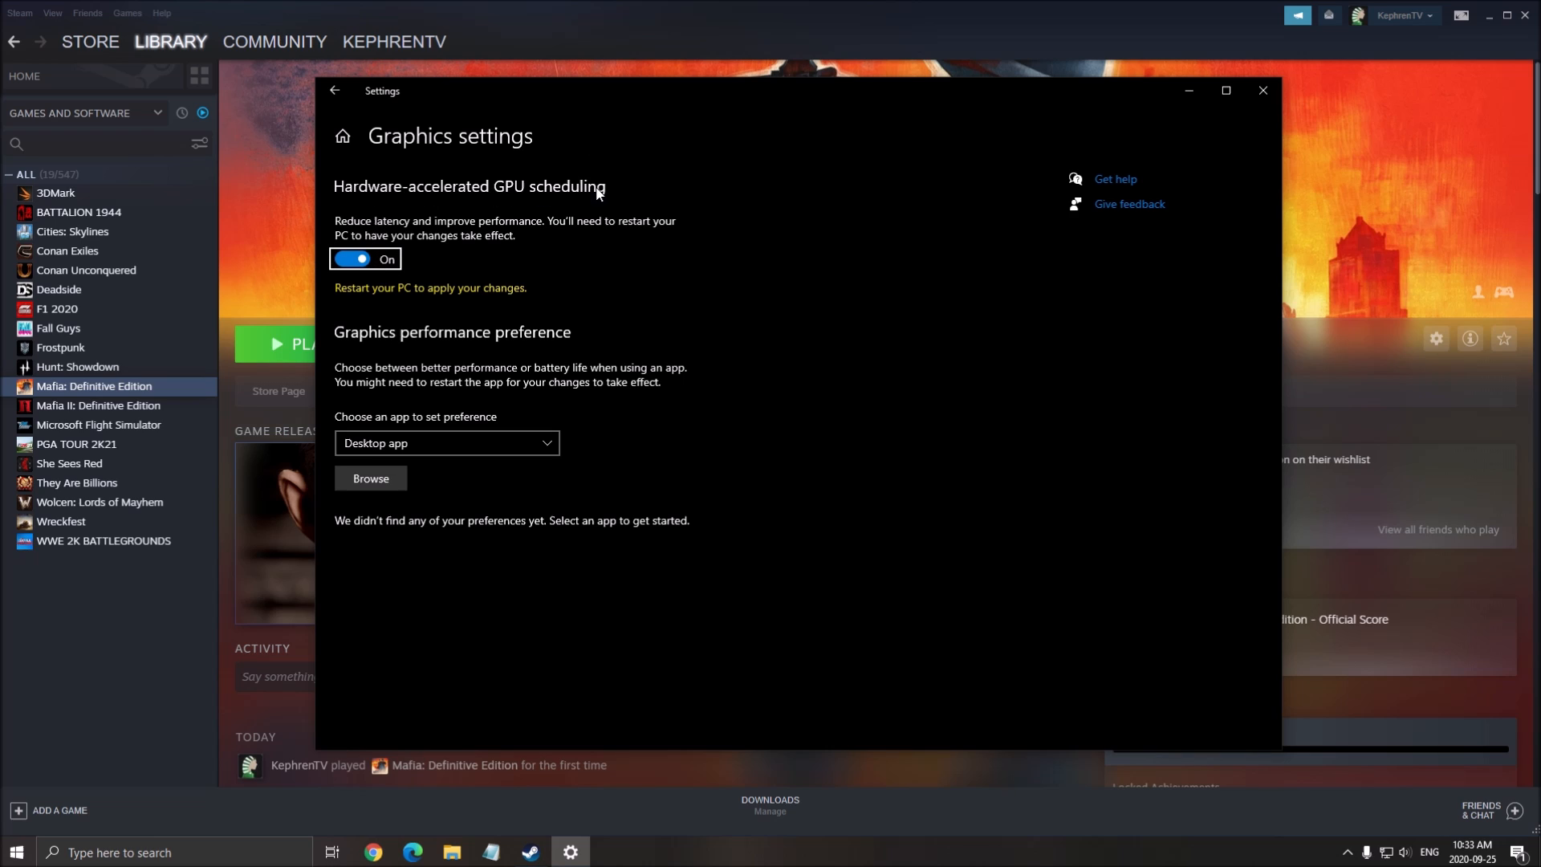
pyautogui.moveTo(362, 292)
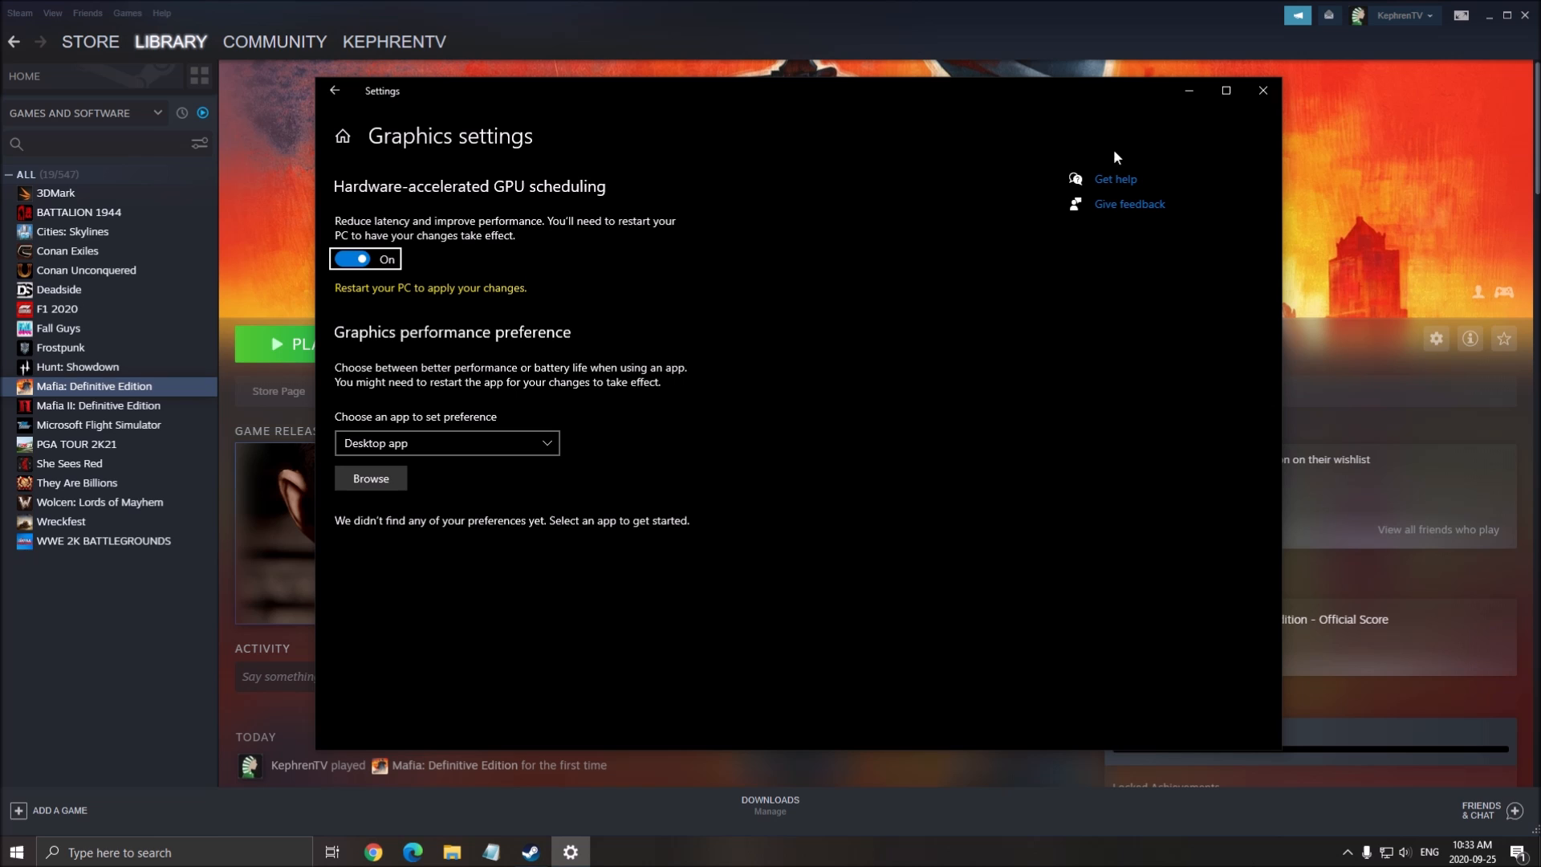
pyautogui.click(1262, 90)
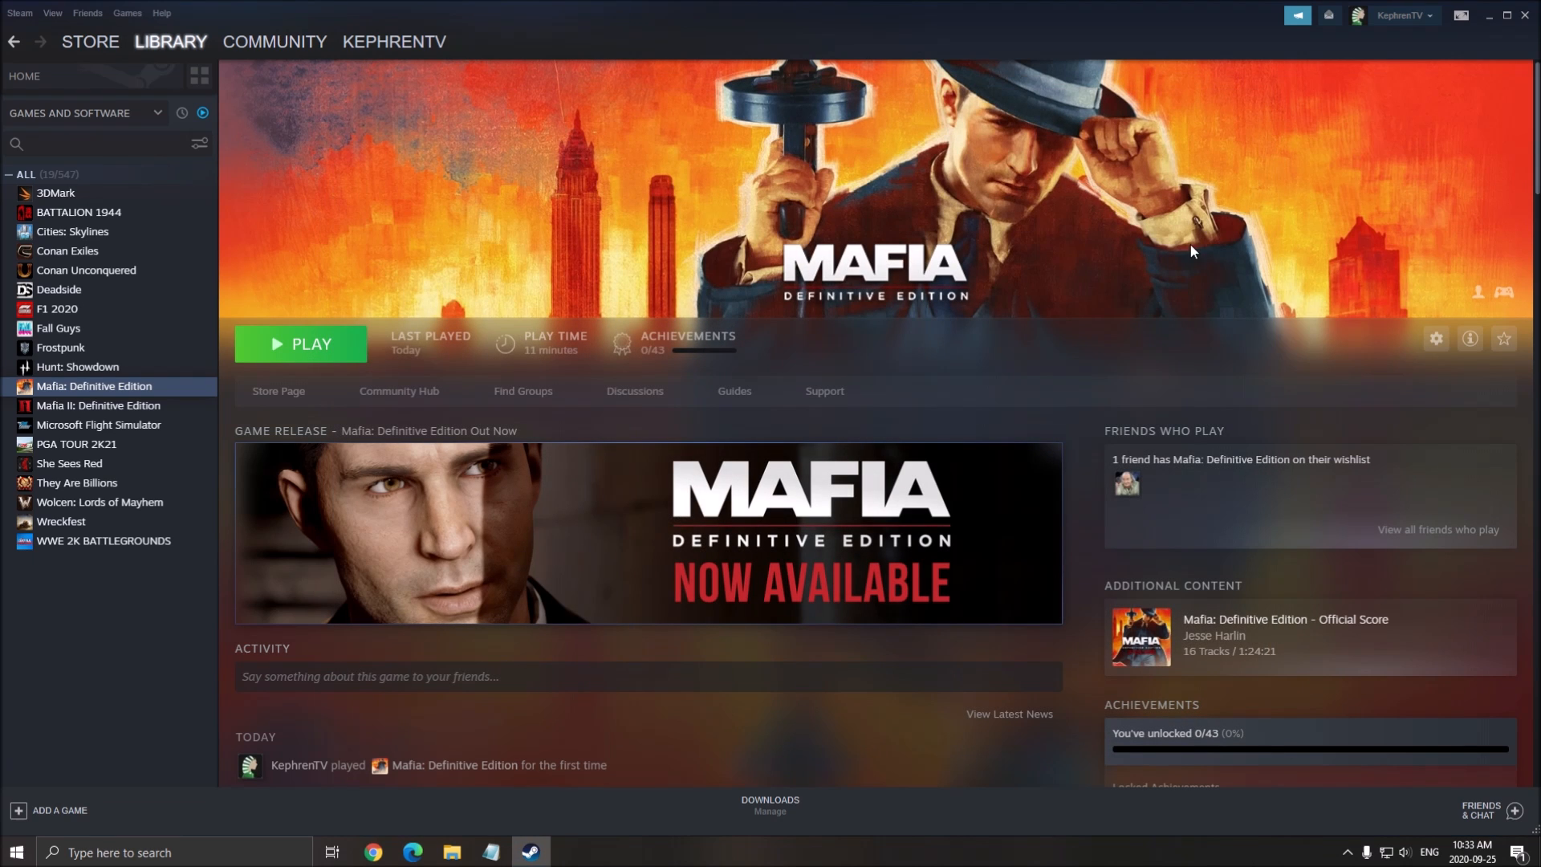
pyautogui.moveTo(968, 358)
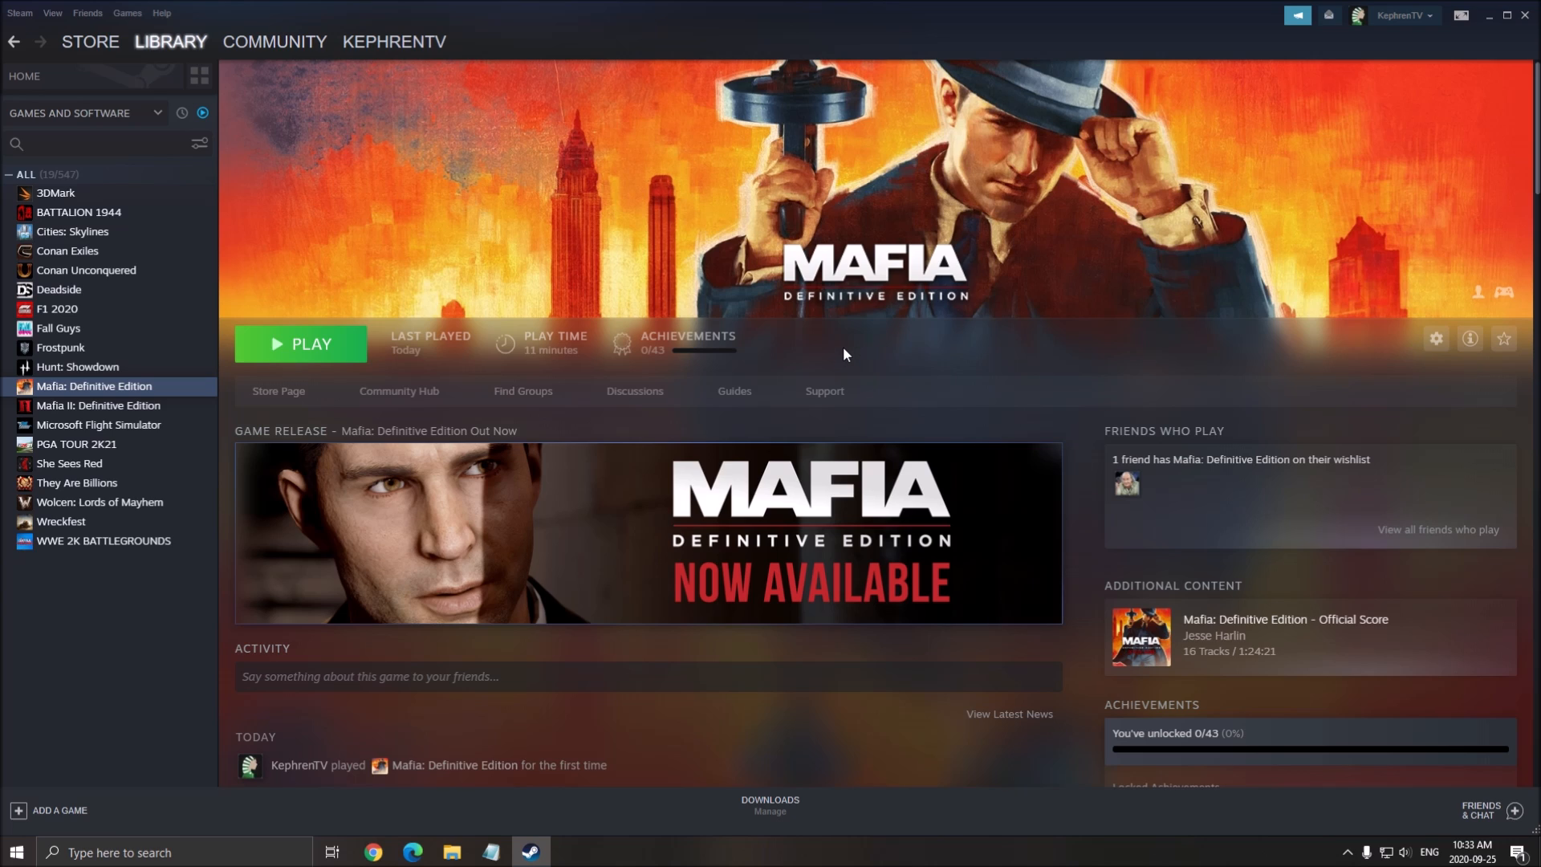
pyautogui.moveTo(847, 352)
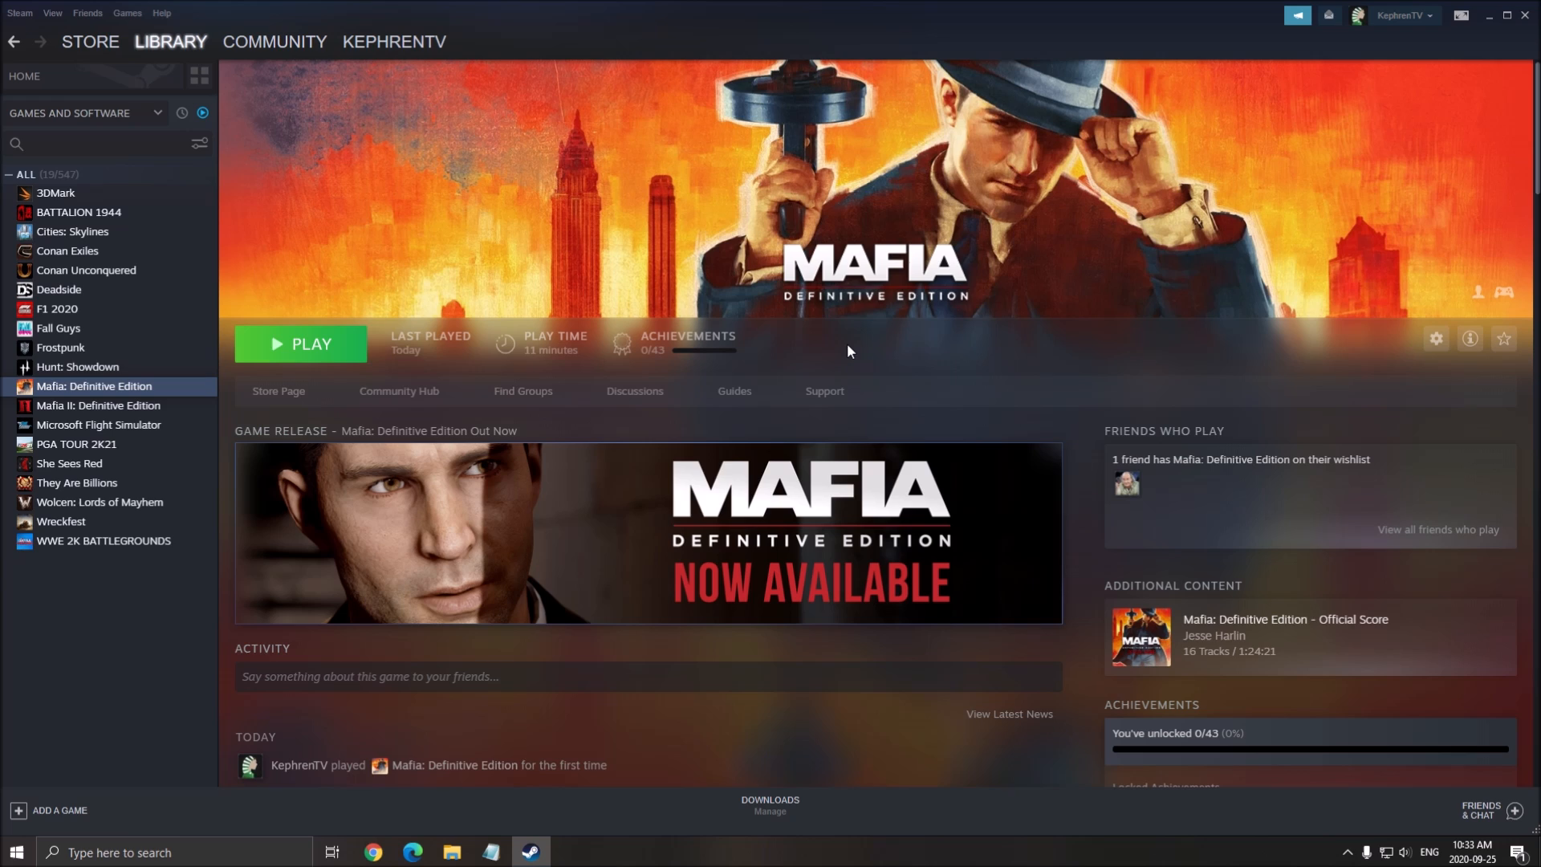
# Launch Mafia: Definitive Edition from its Steam library page with PLAY.
pyautogui.click(300, 343)
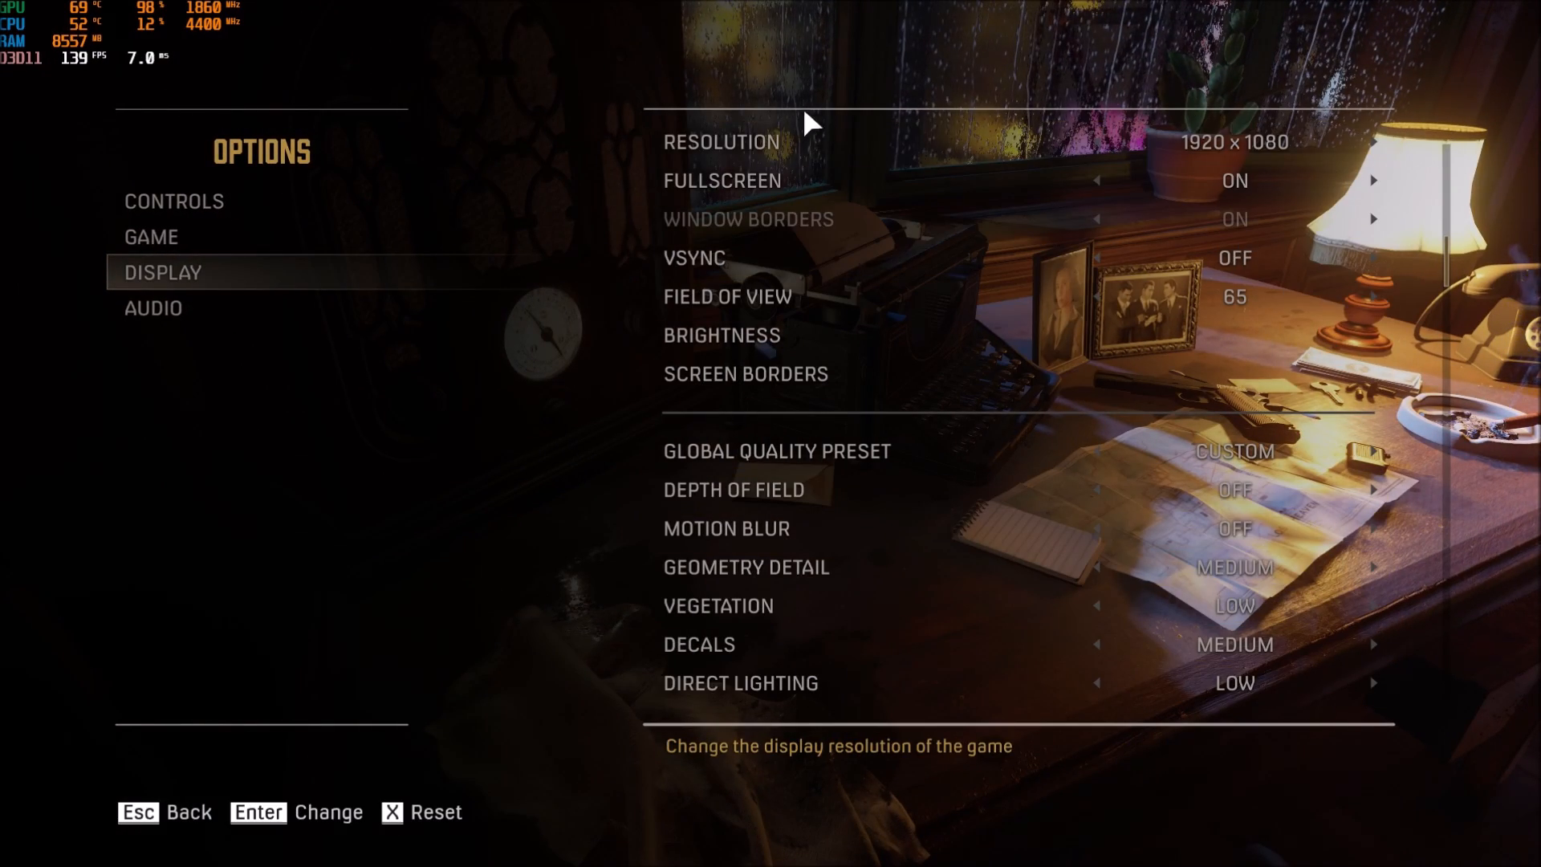
pyautogui.moveTo(815, 141)
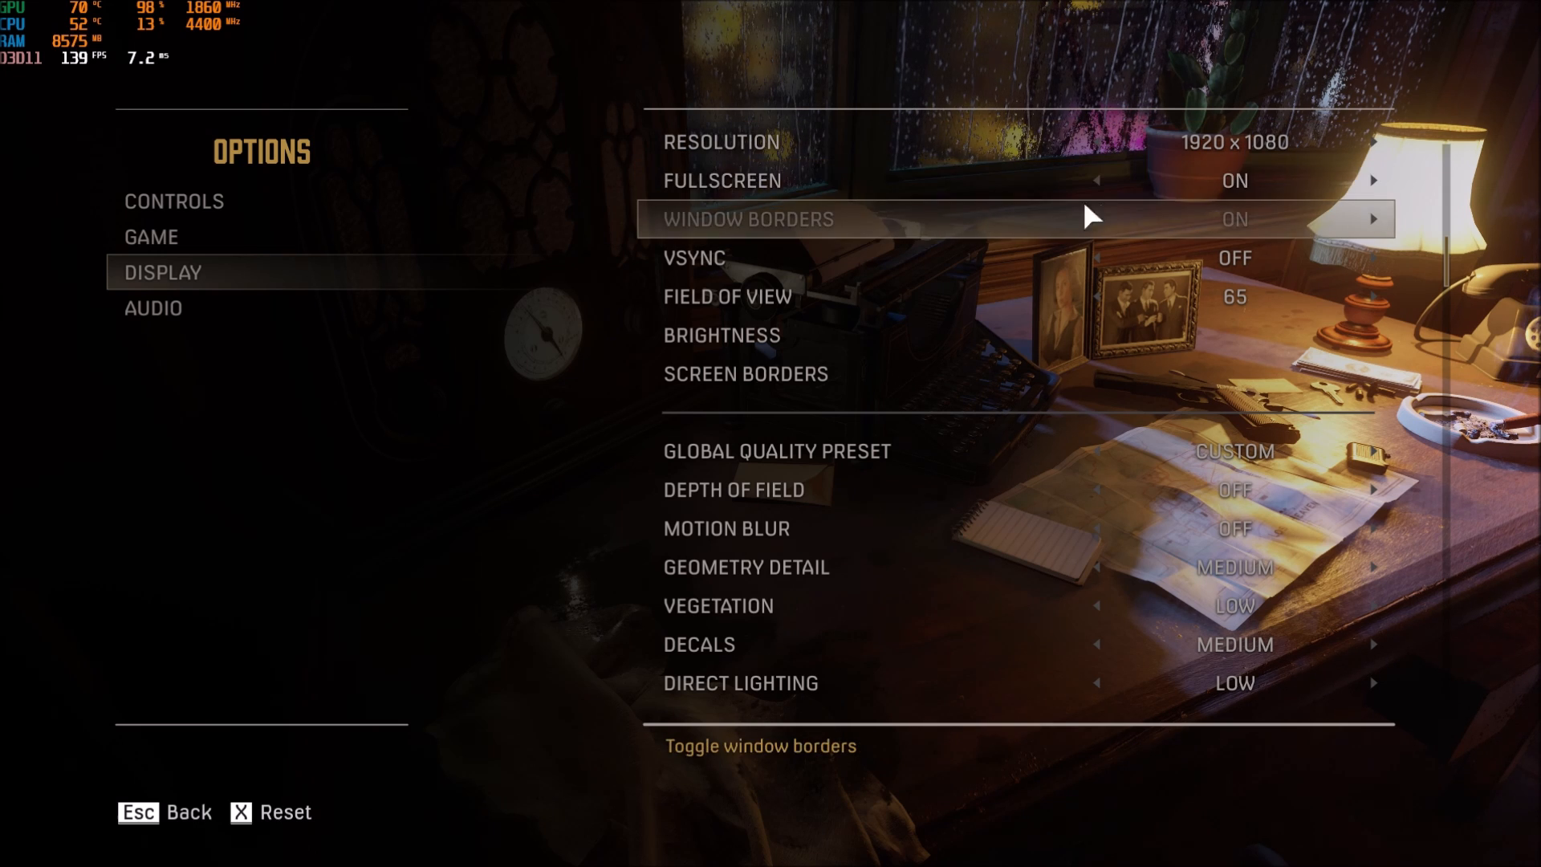
pyautogui.moveTo(1092, 179)
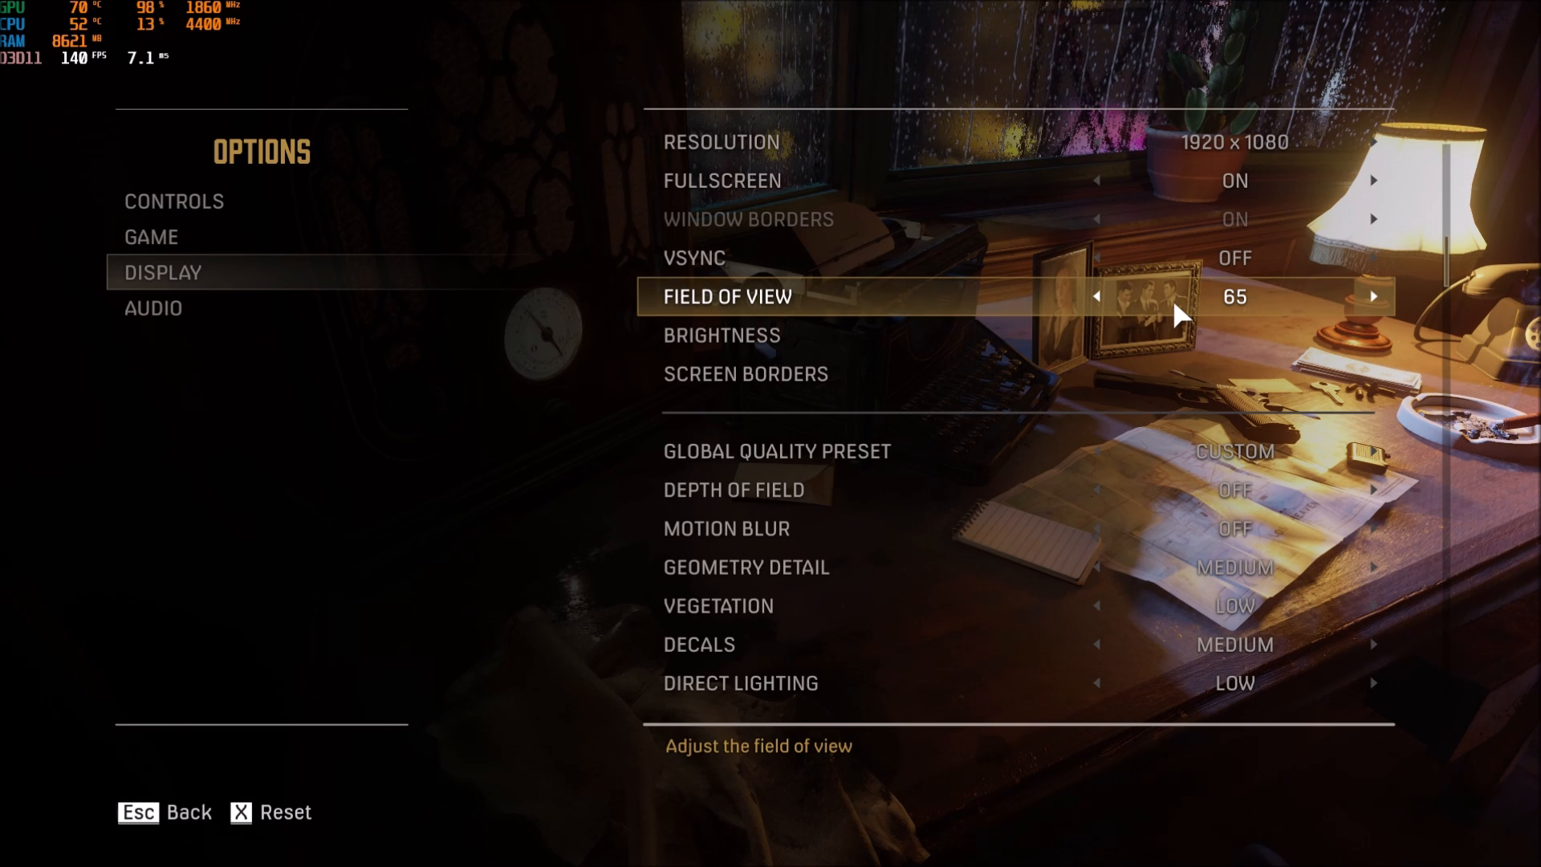
pyautogui.click(1373, 295)
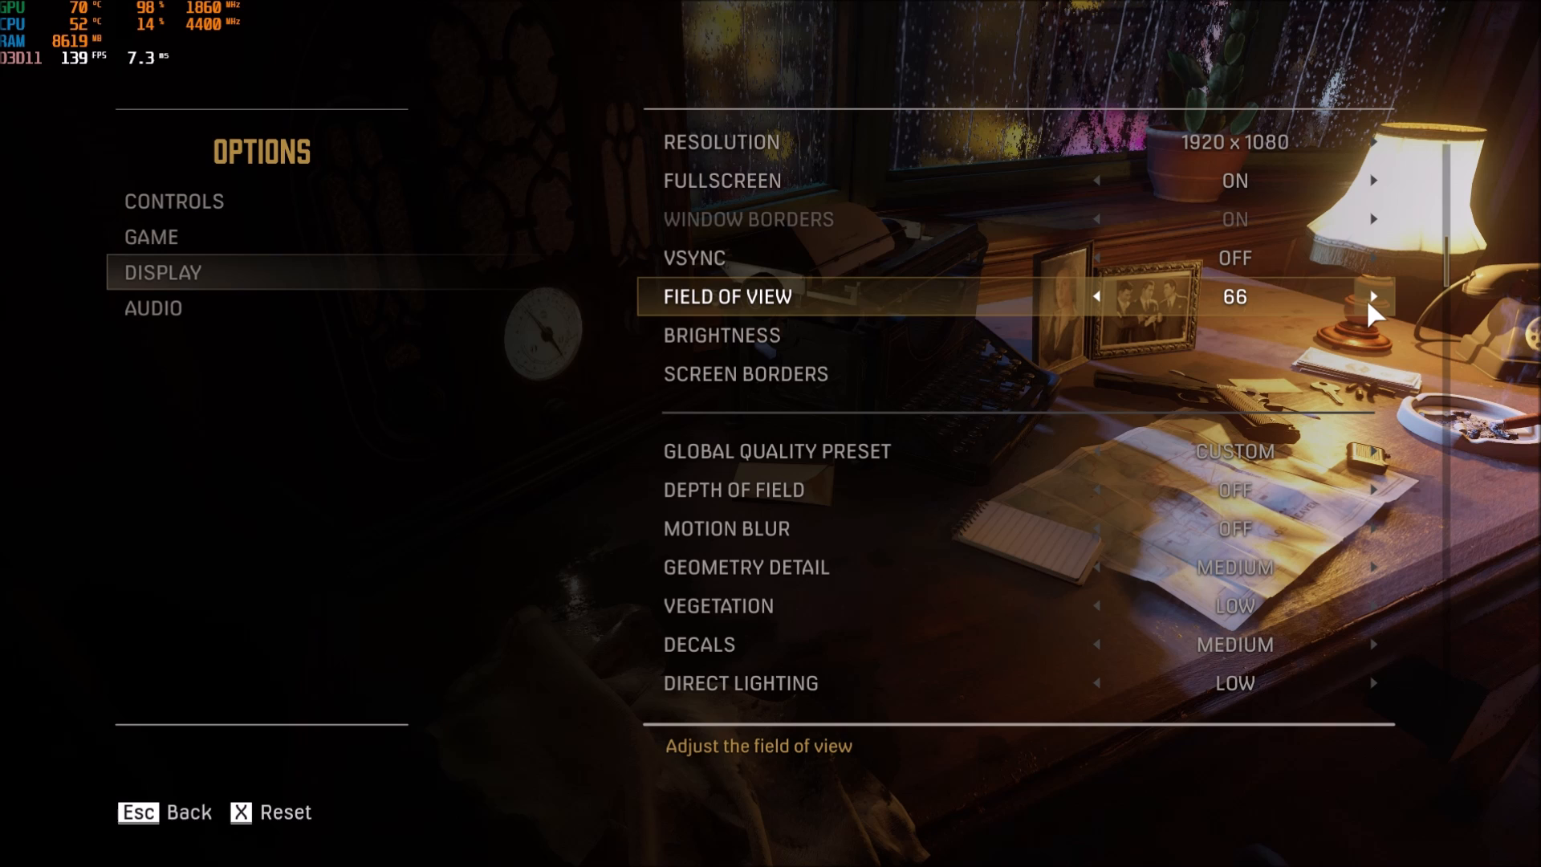
pyautogui.click(1373, 296)
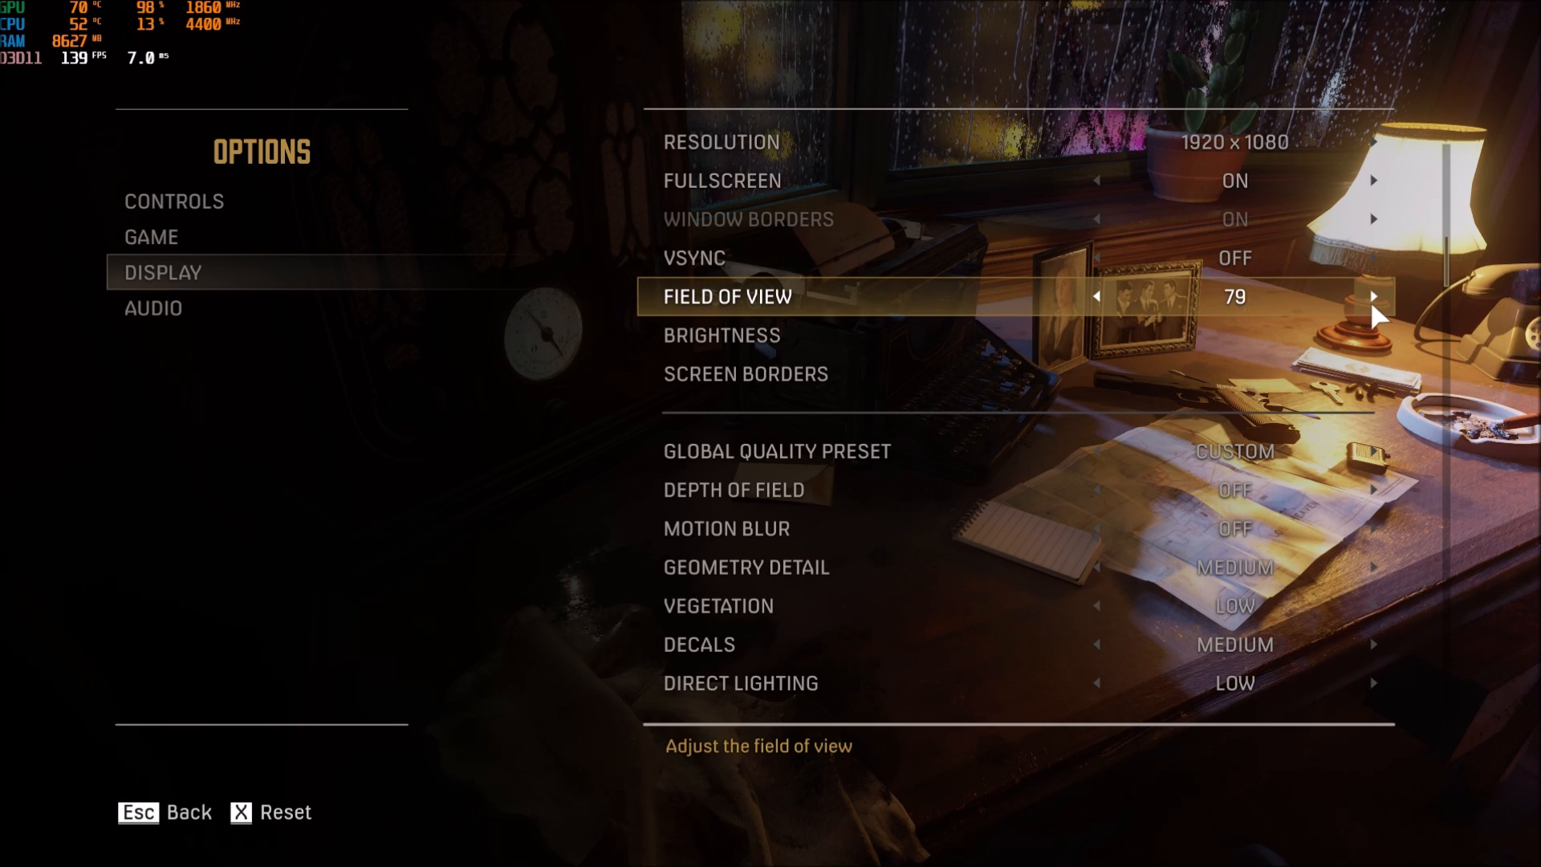
pyautogui.click(1372, 296)
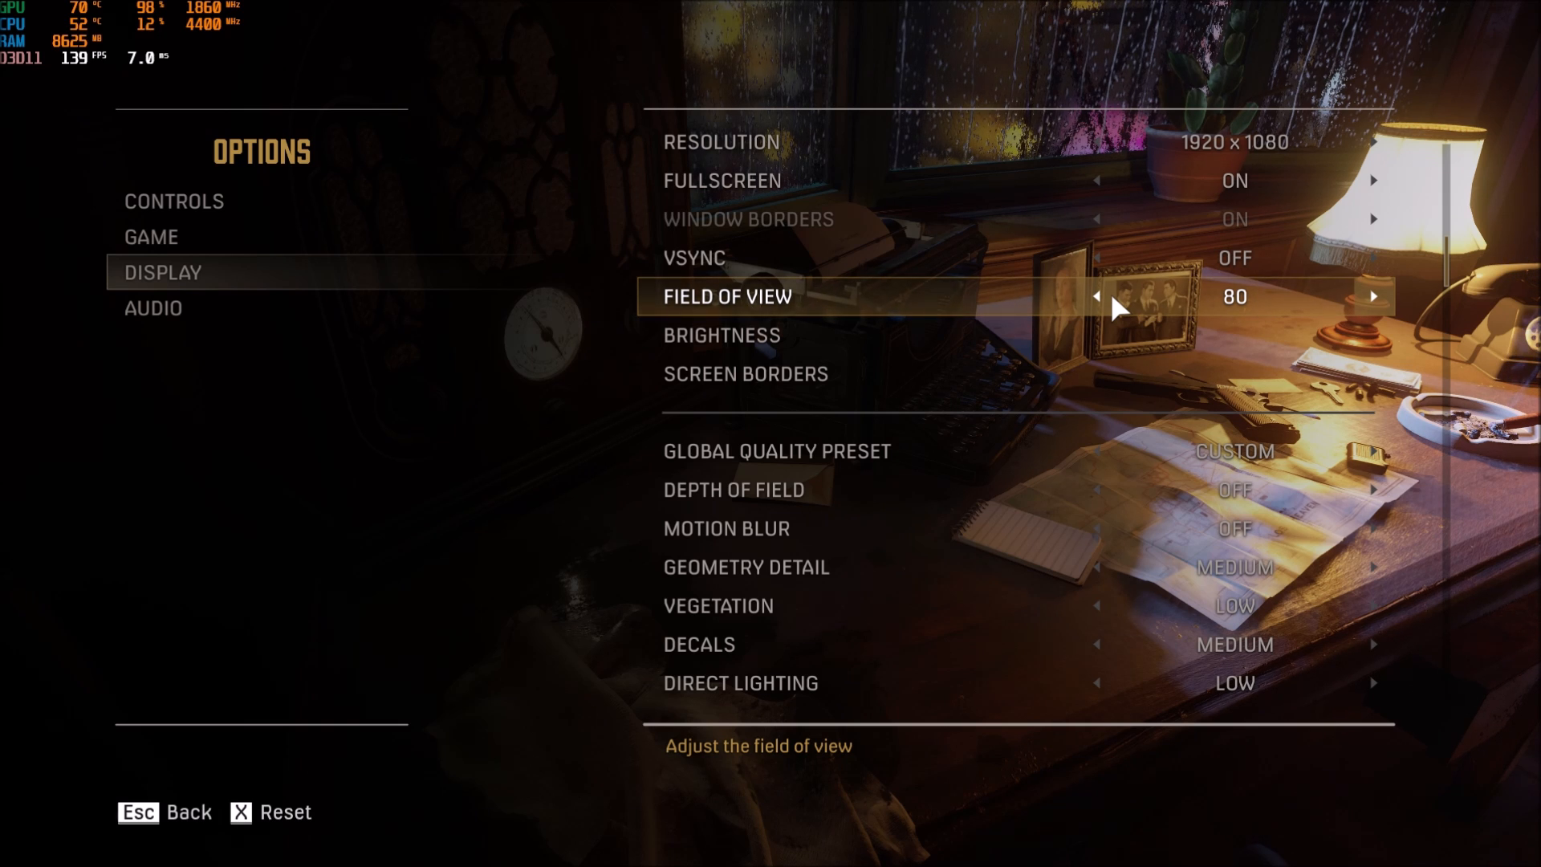
pyautogui.click(1096, 295)
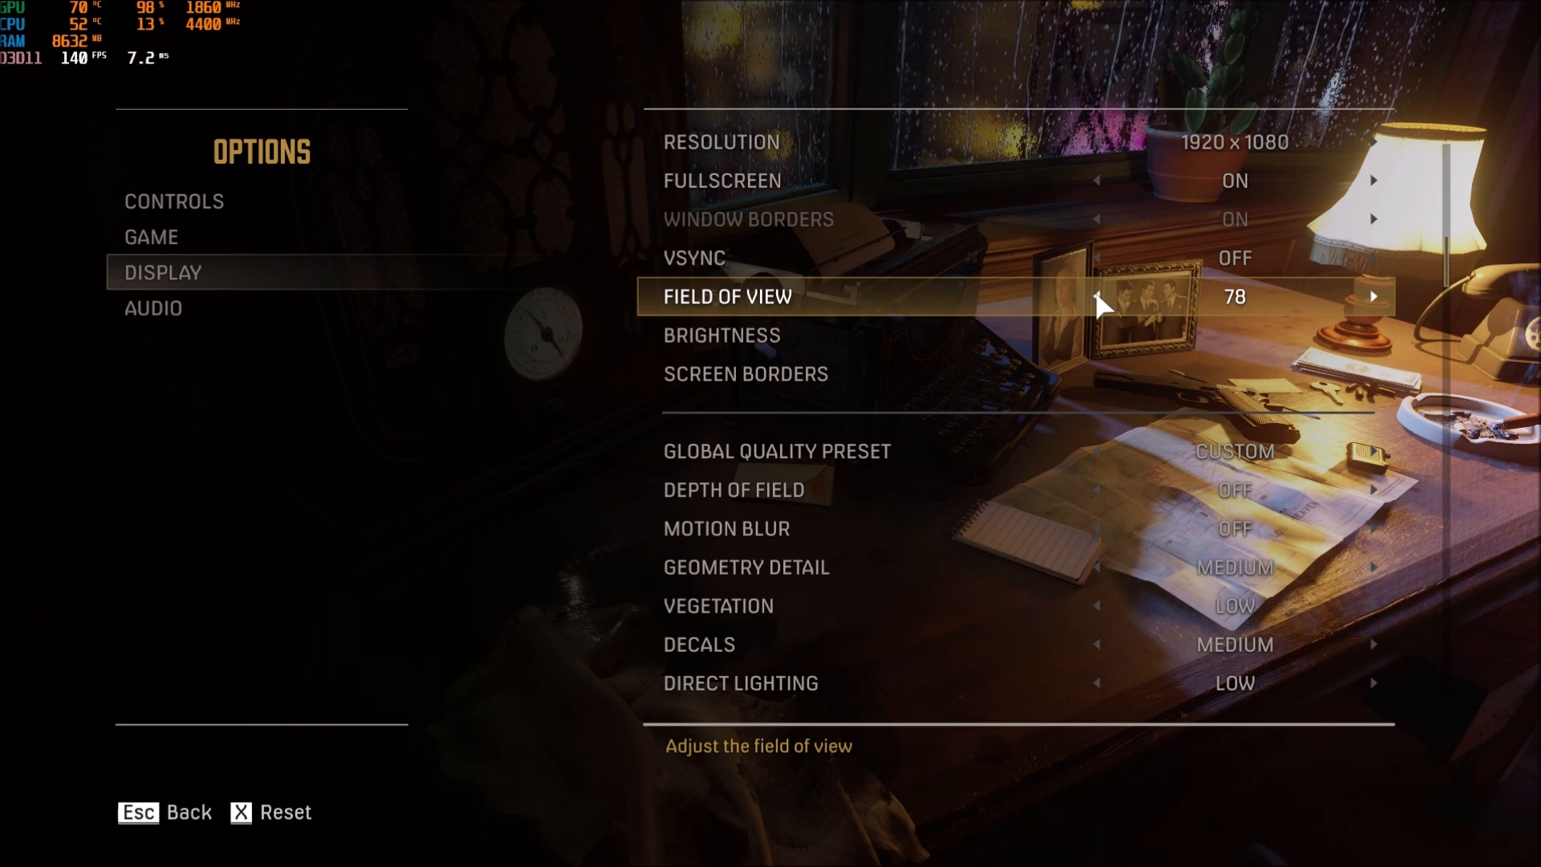
pyautogui.click(1098, 295)
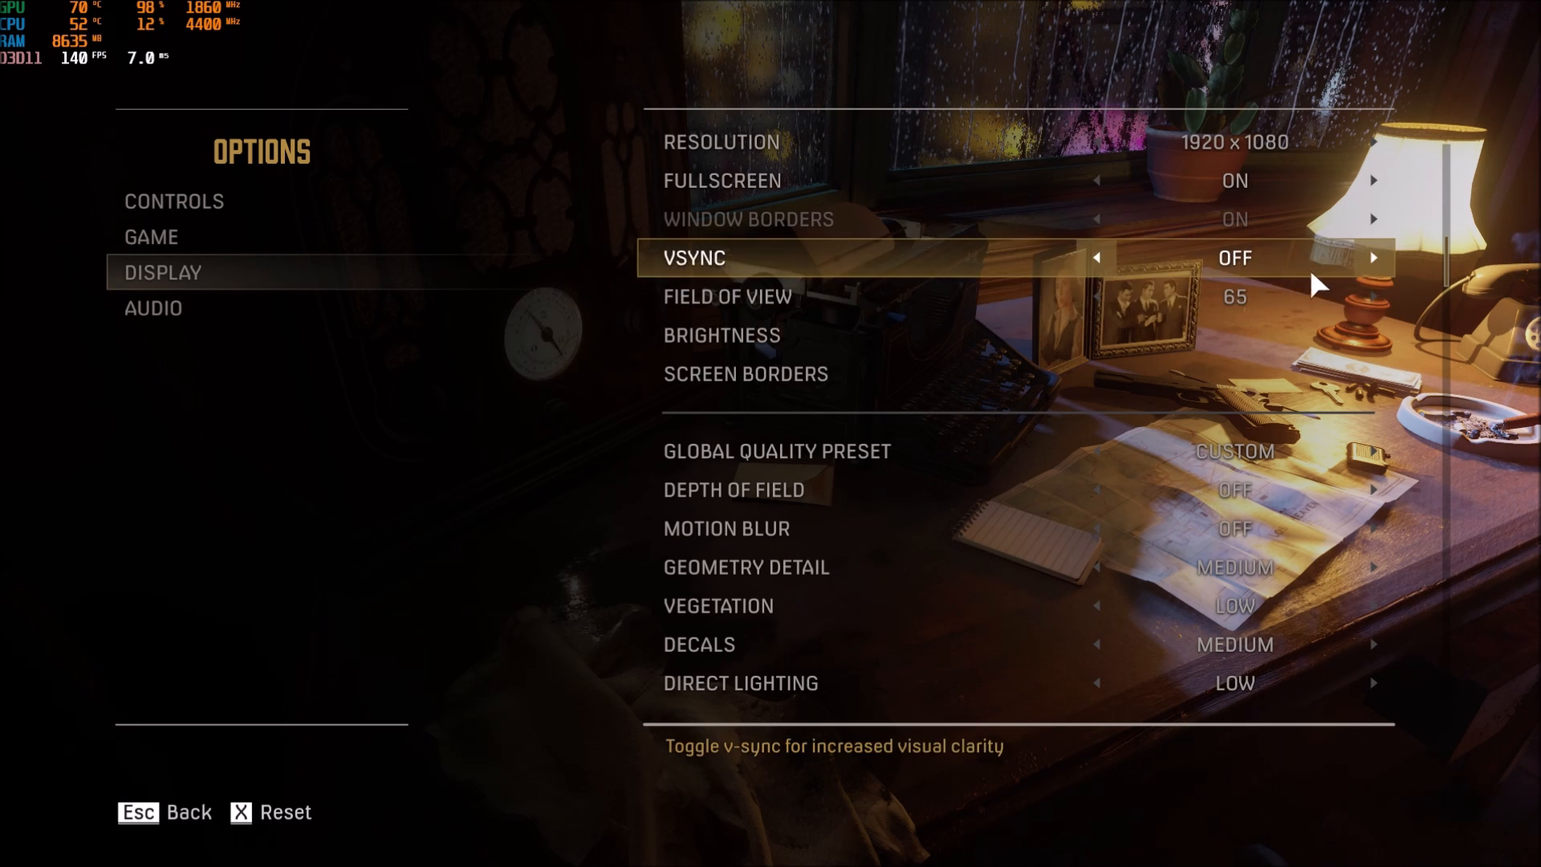
# Scroll the Display options to review shadows, reflections, volumetrics Low and antialiasing Medium.
pyautogui.scroll(-3)
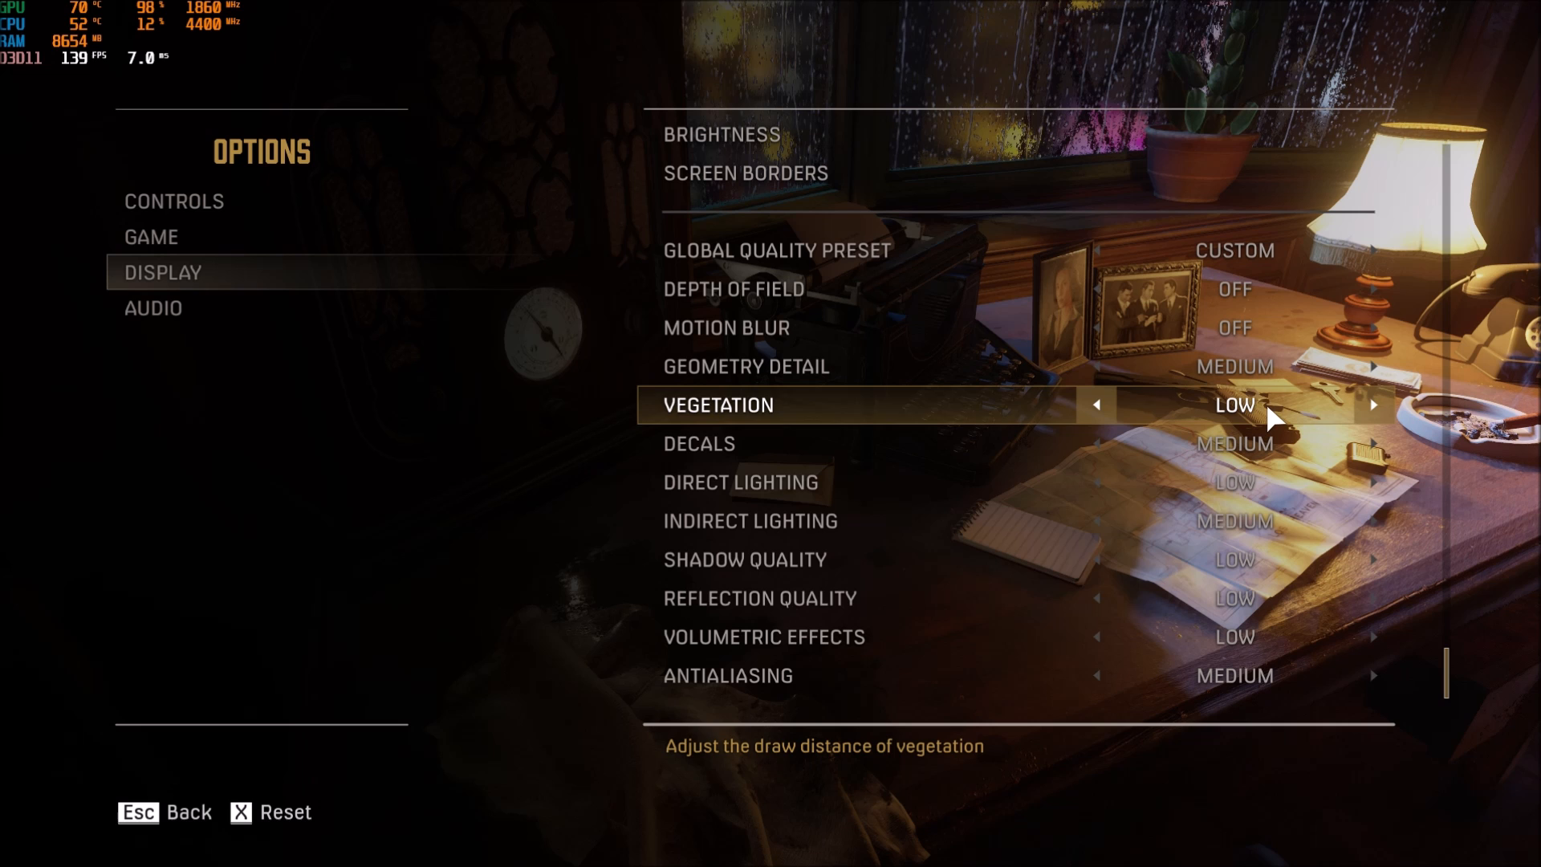
pyautogui.moveTo(668, 411)
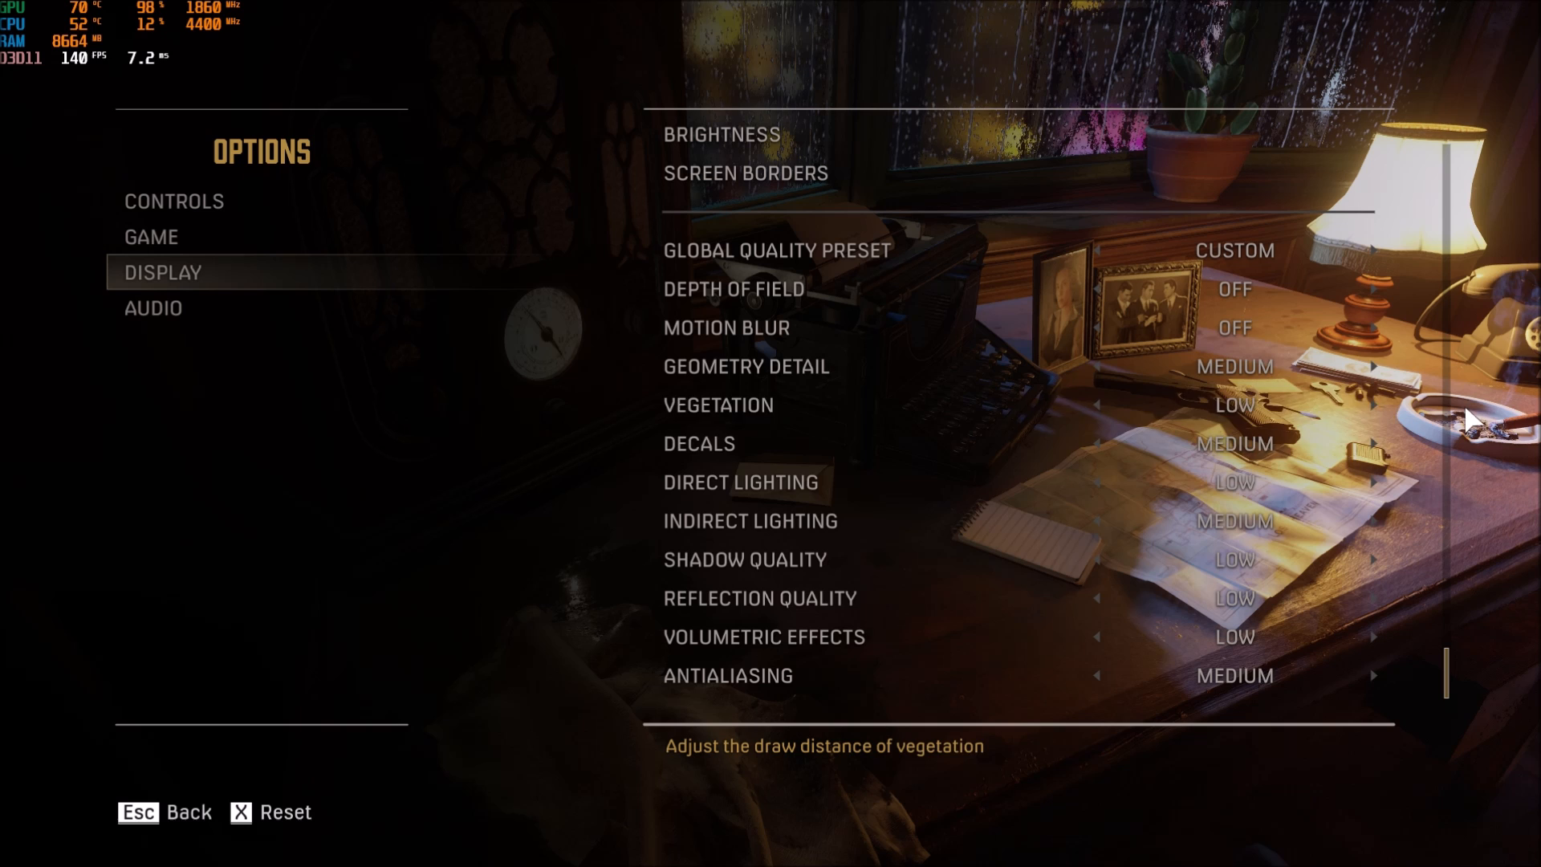
pyautogui.moveTo(754, 404)
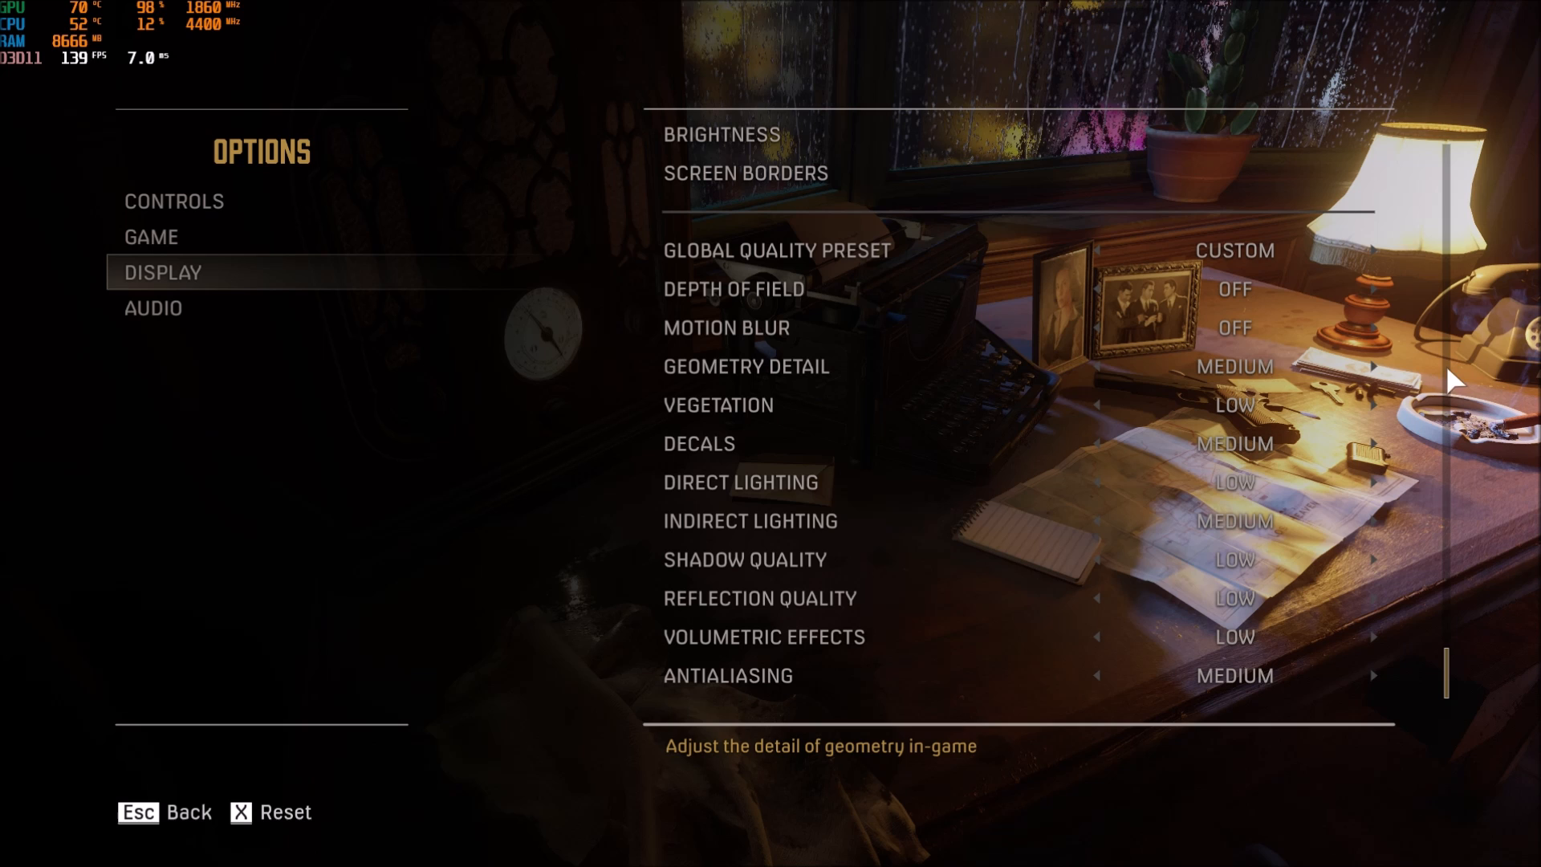
pyautogui.click(1373, 367)
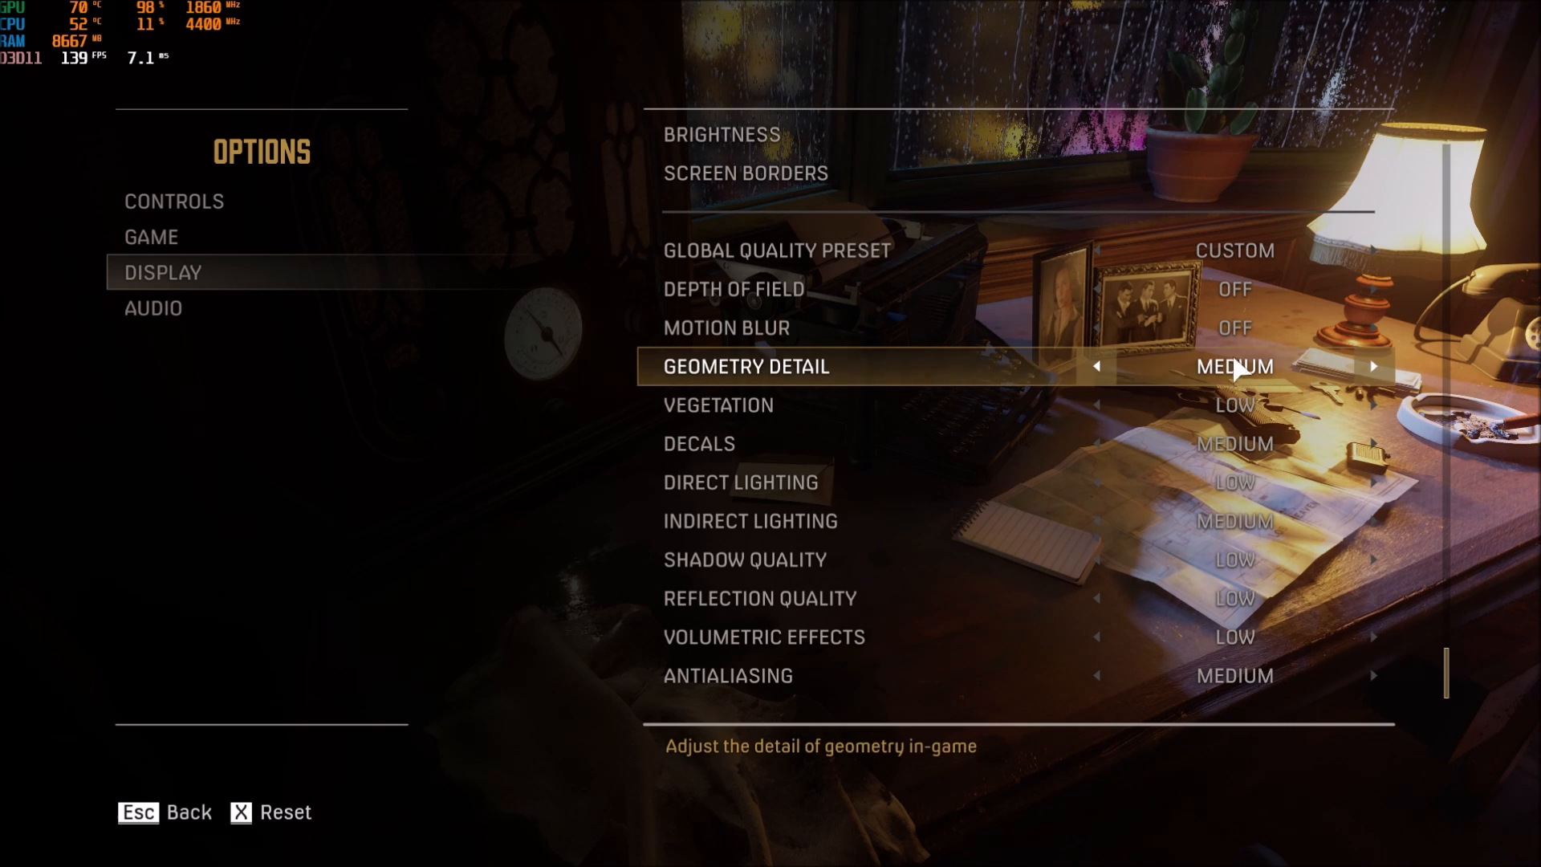
pyautogui.click(1098, 366)
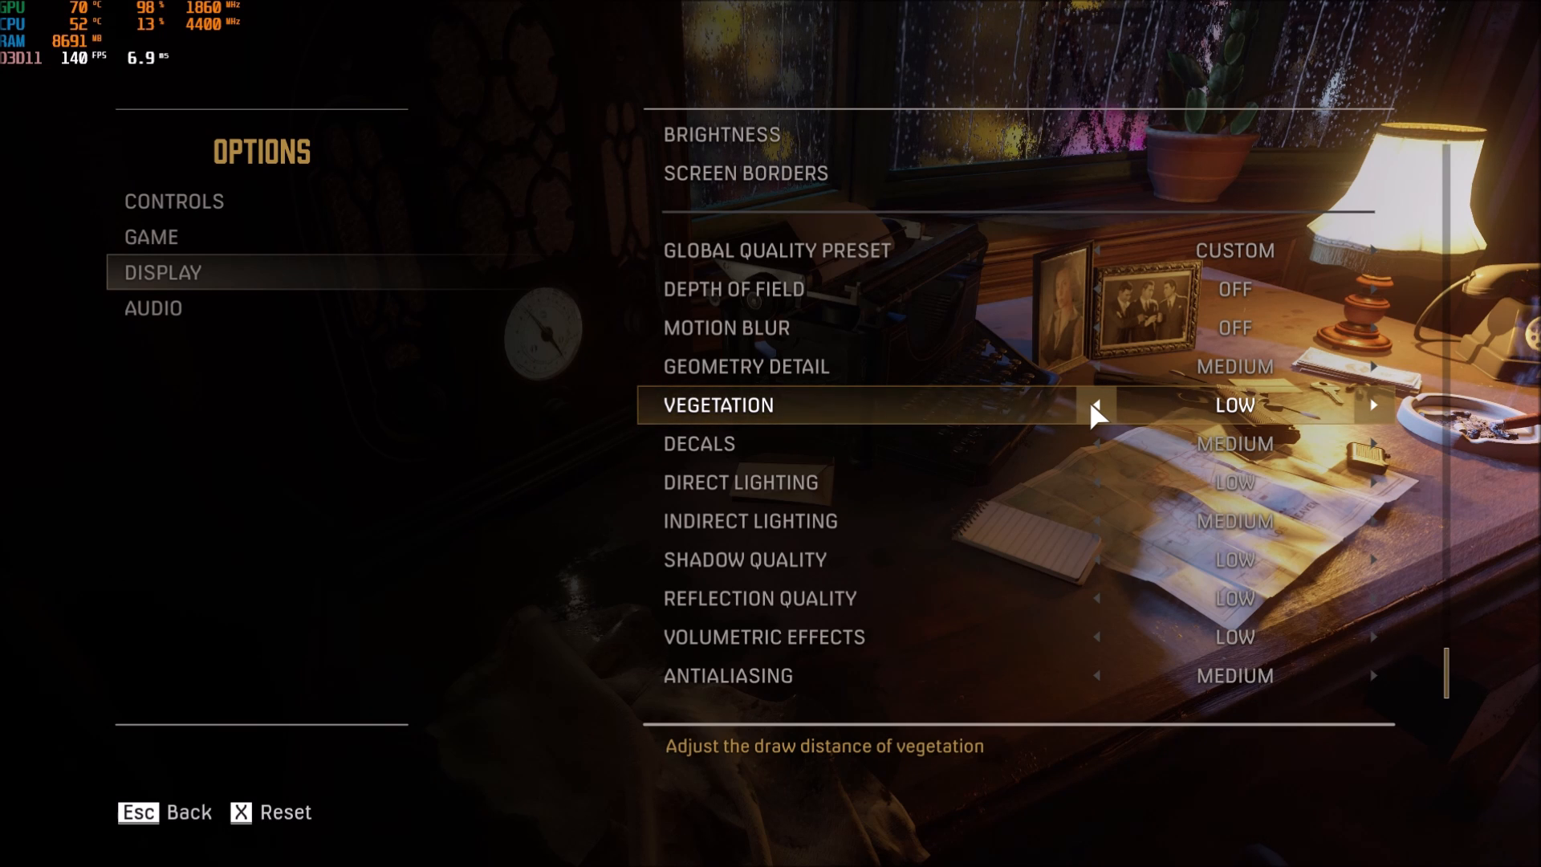
pyautogui.moveTo(1249, 414)
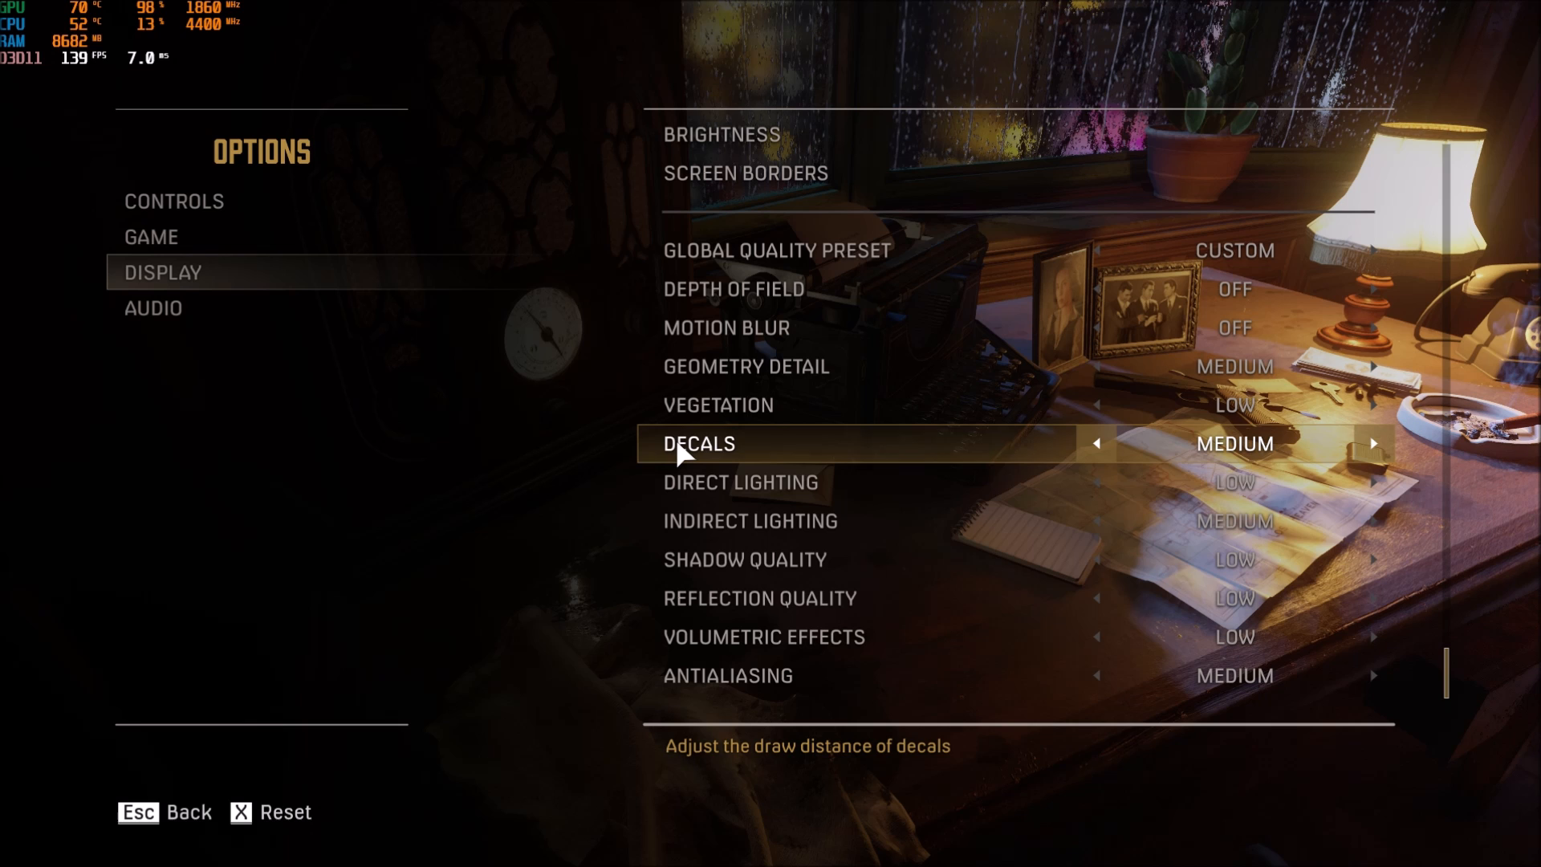
# Leave decals at Medium and direct lighting at Low after briefly trying High on each.
pyautogui.click(1375, 443)
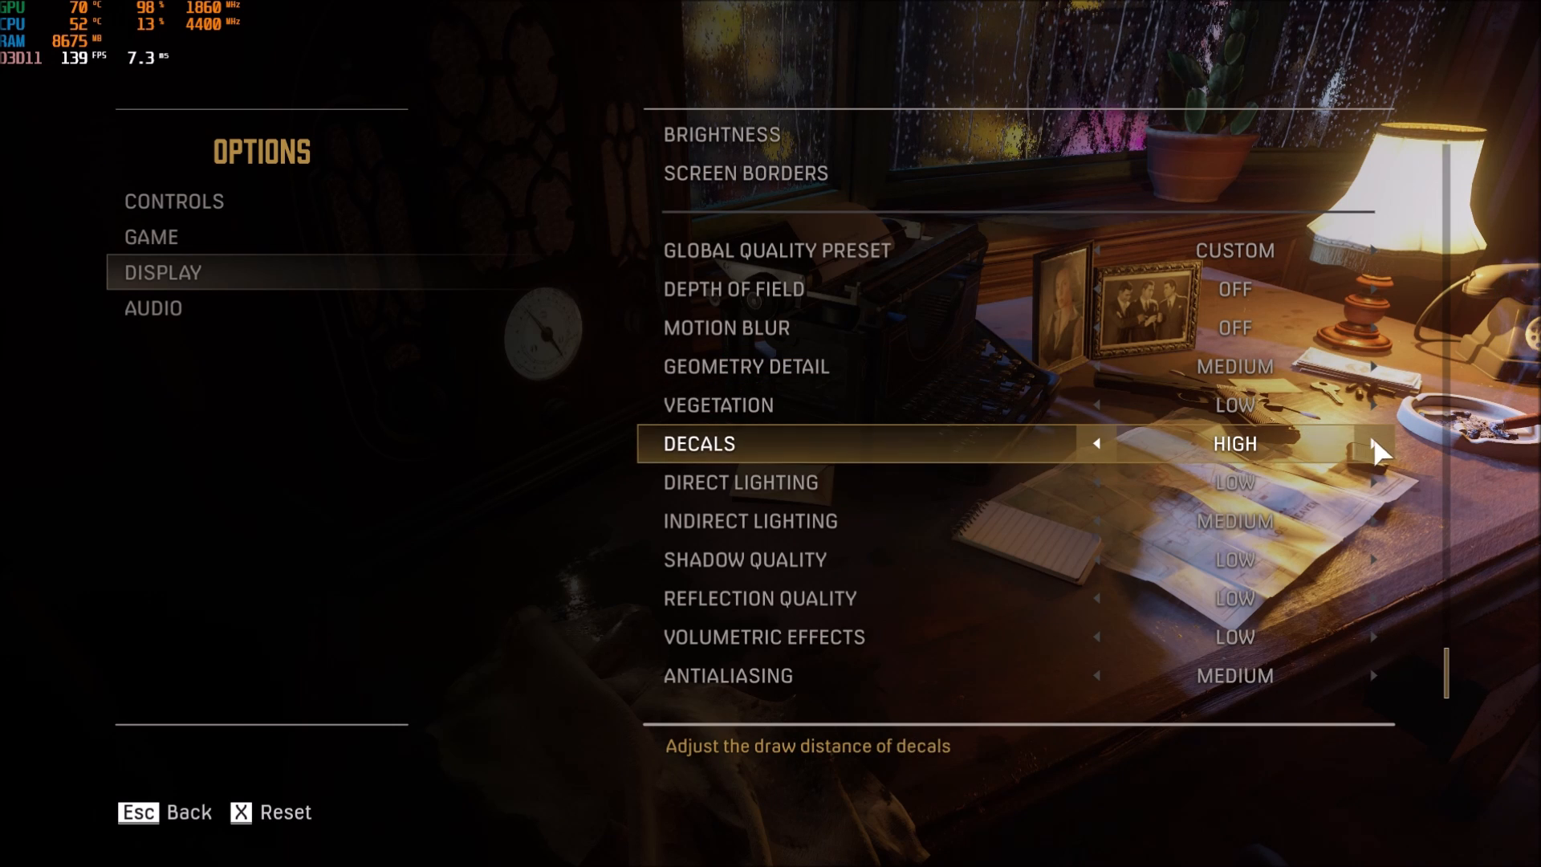
pyautogui.click(1098, 445)
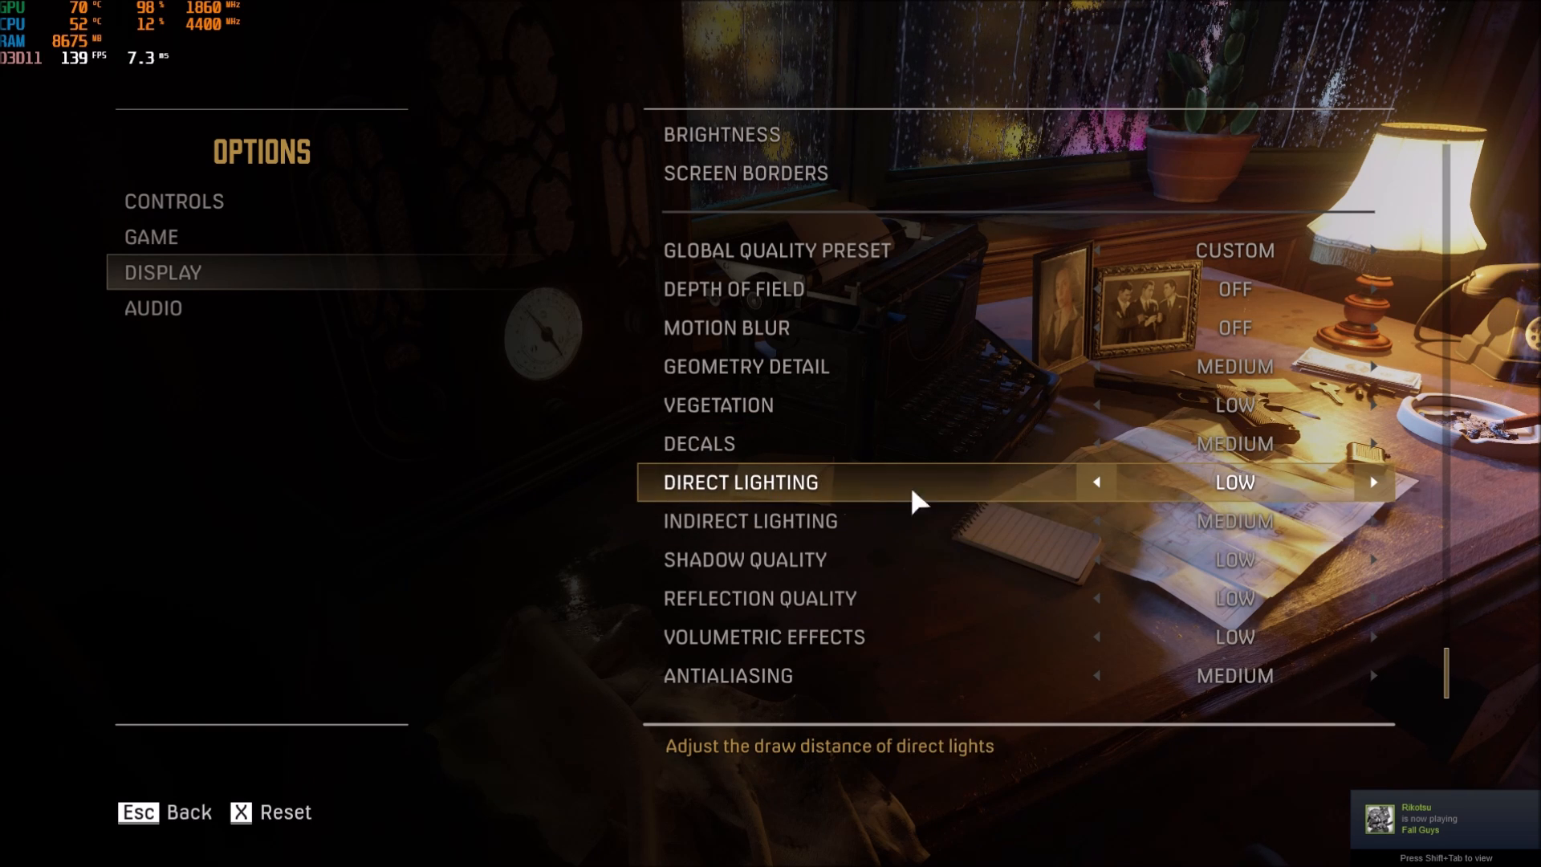
pyautogui.click(1372, 482)
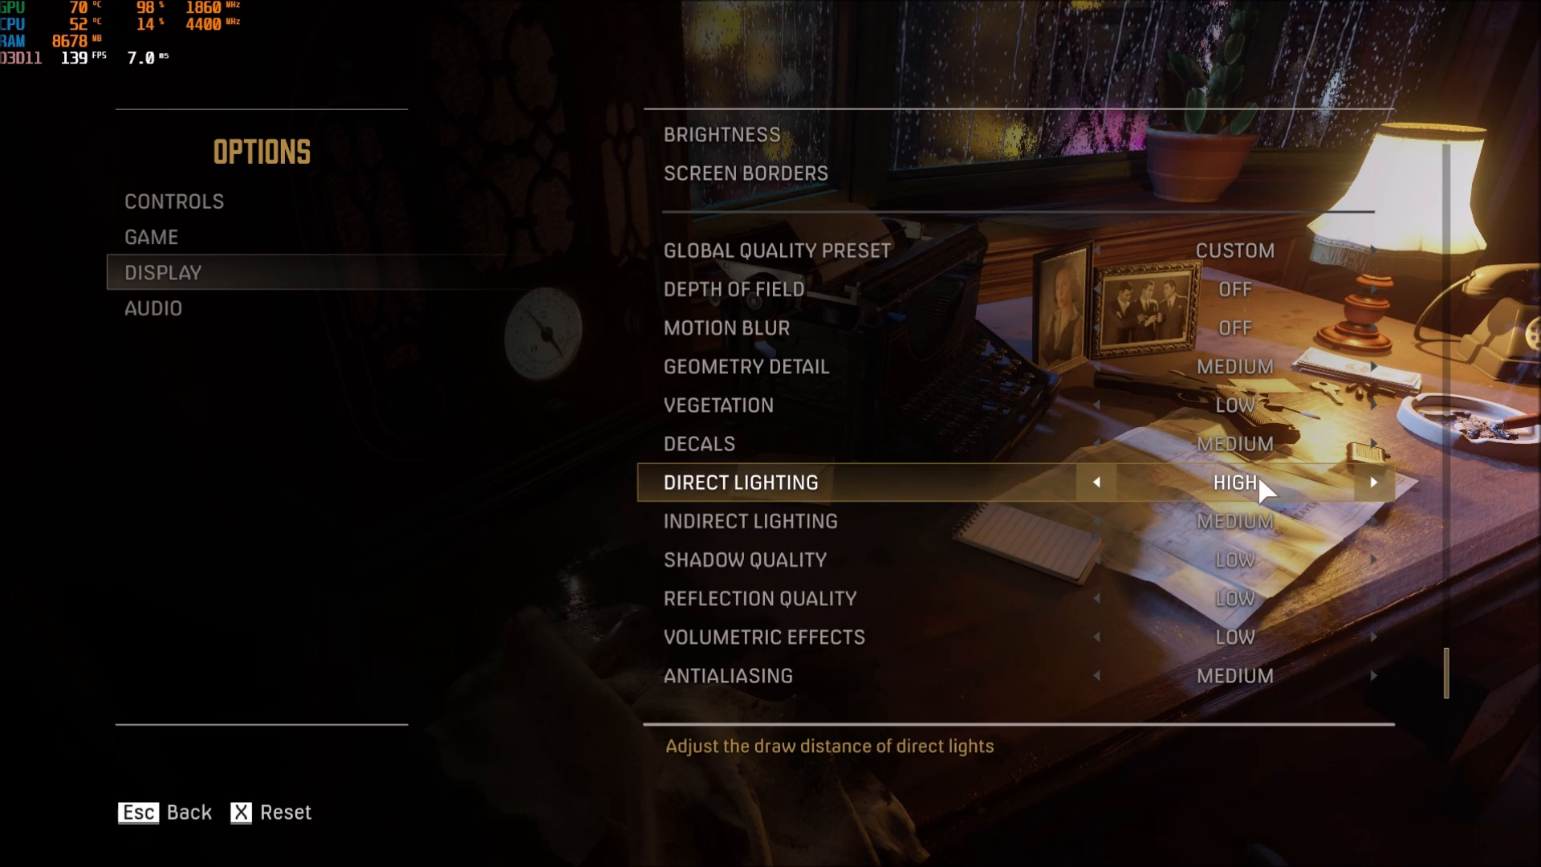
pyautogui.click(1097, 481)
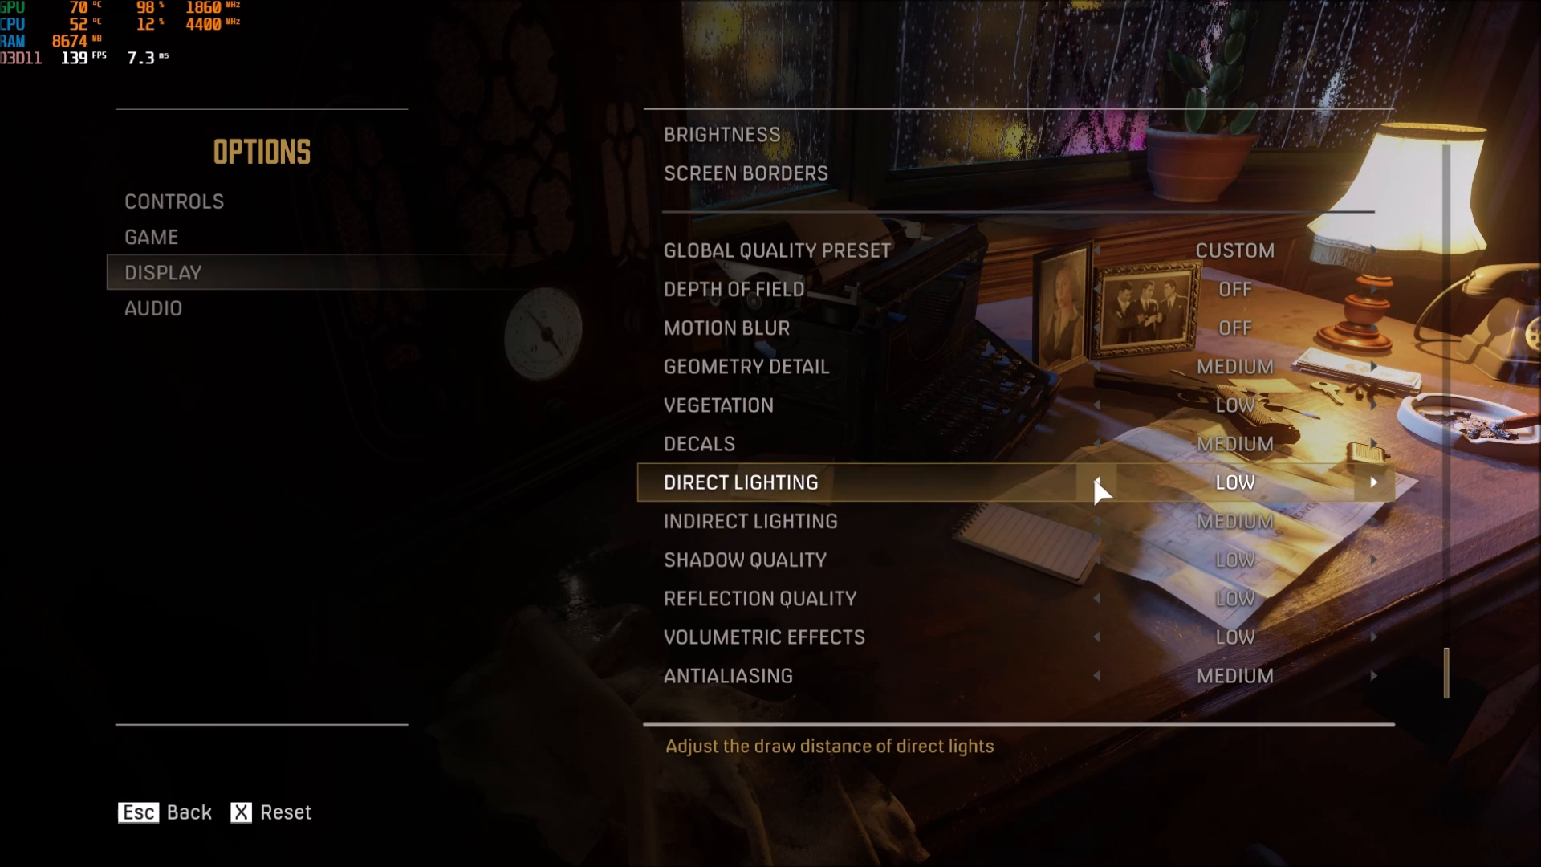
pyautogui.moveTo(1105, 478)
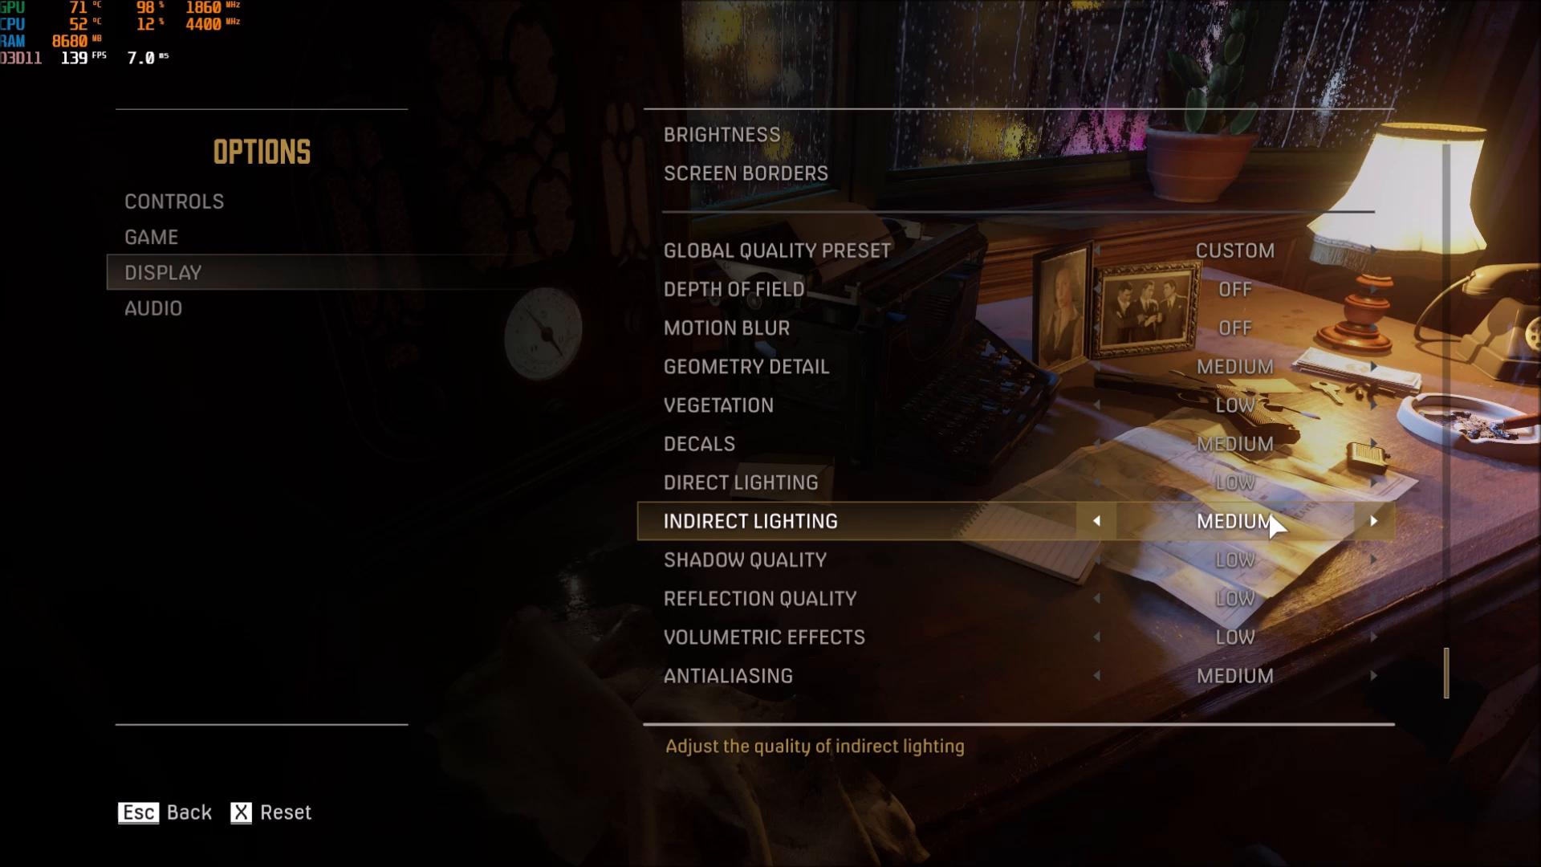
pyautogui.moveTo(840, 528)
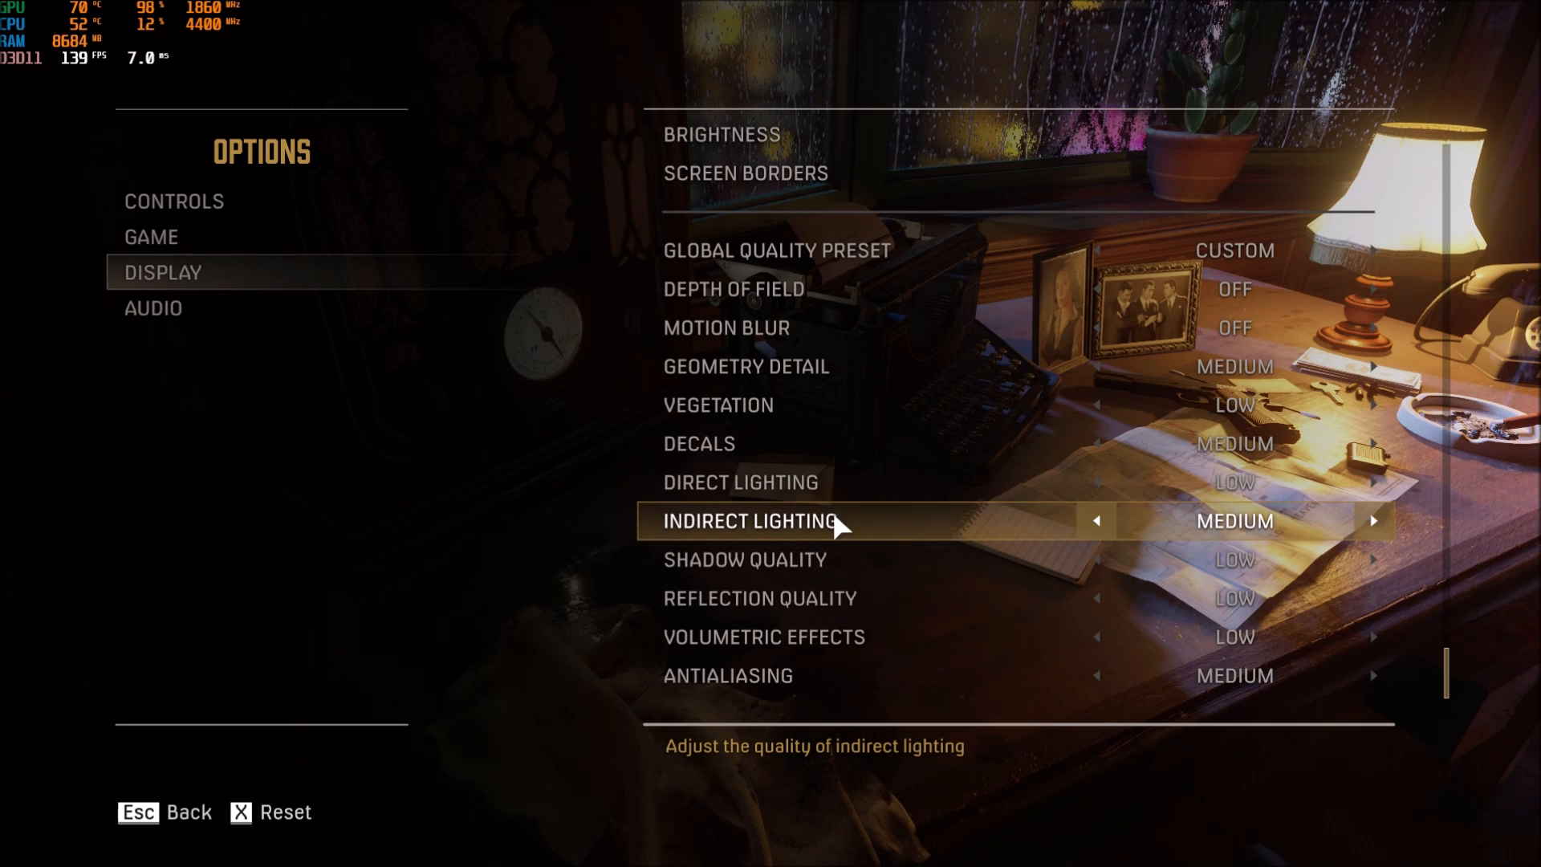
pyautogui.moveTo(1342, 578)
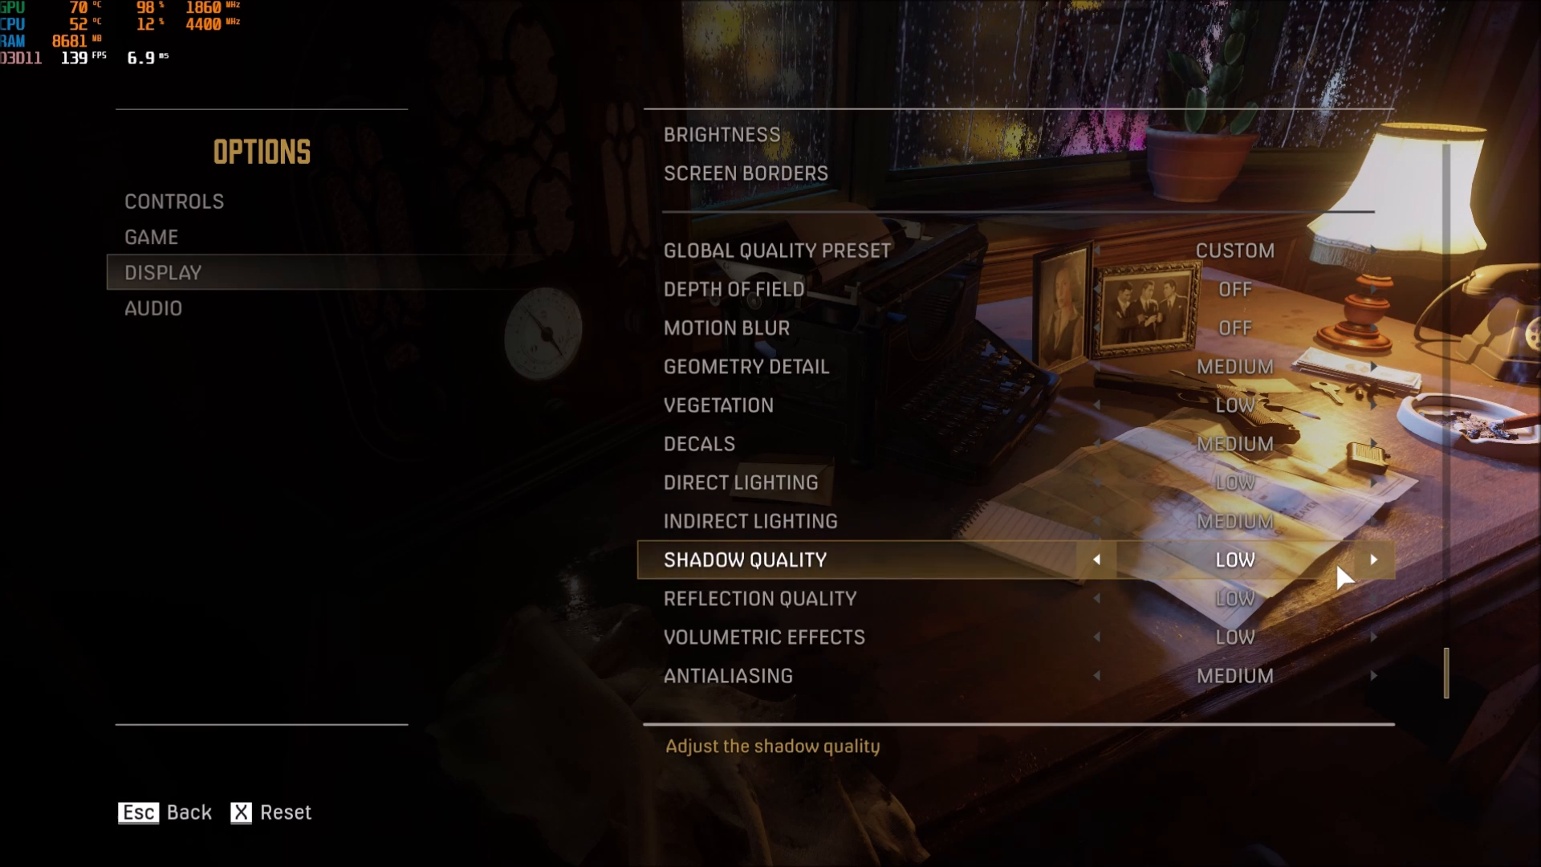
pyautogui.moveTo(889, 568)
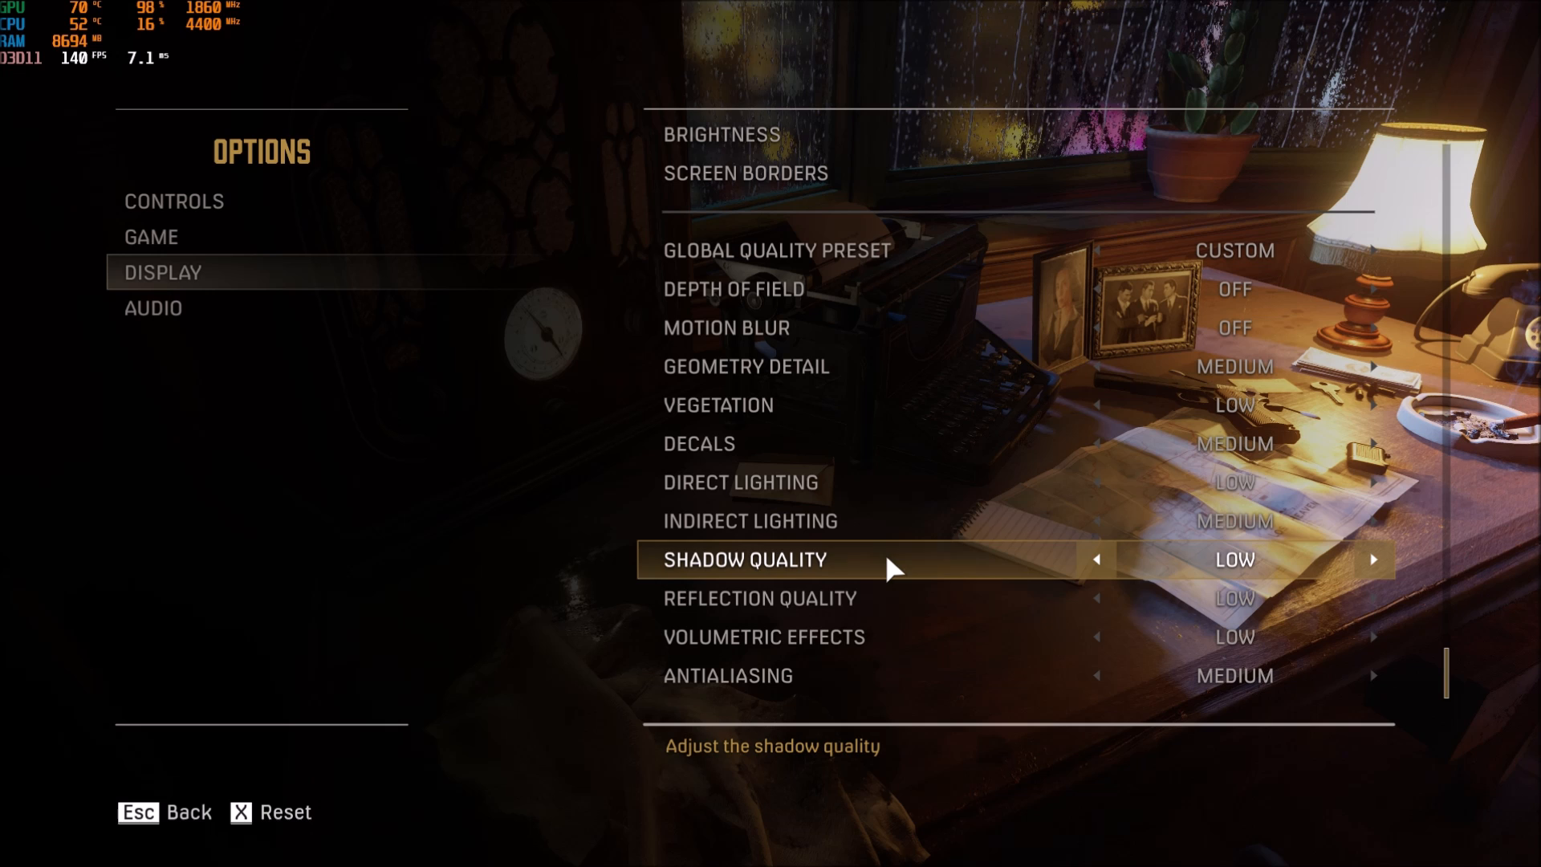
pyautogui.click(1373, 561)
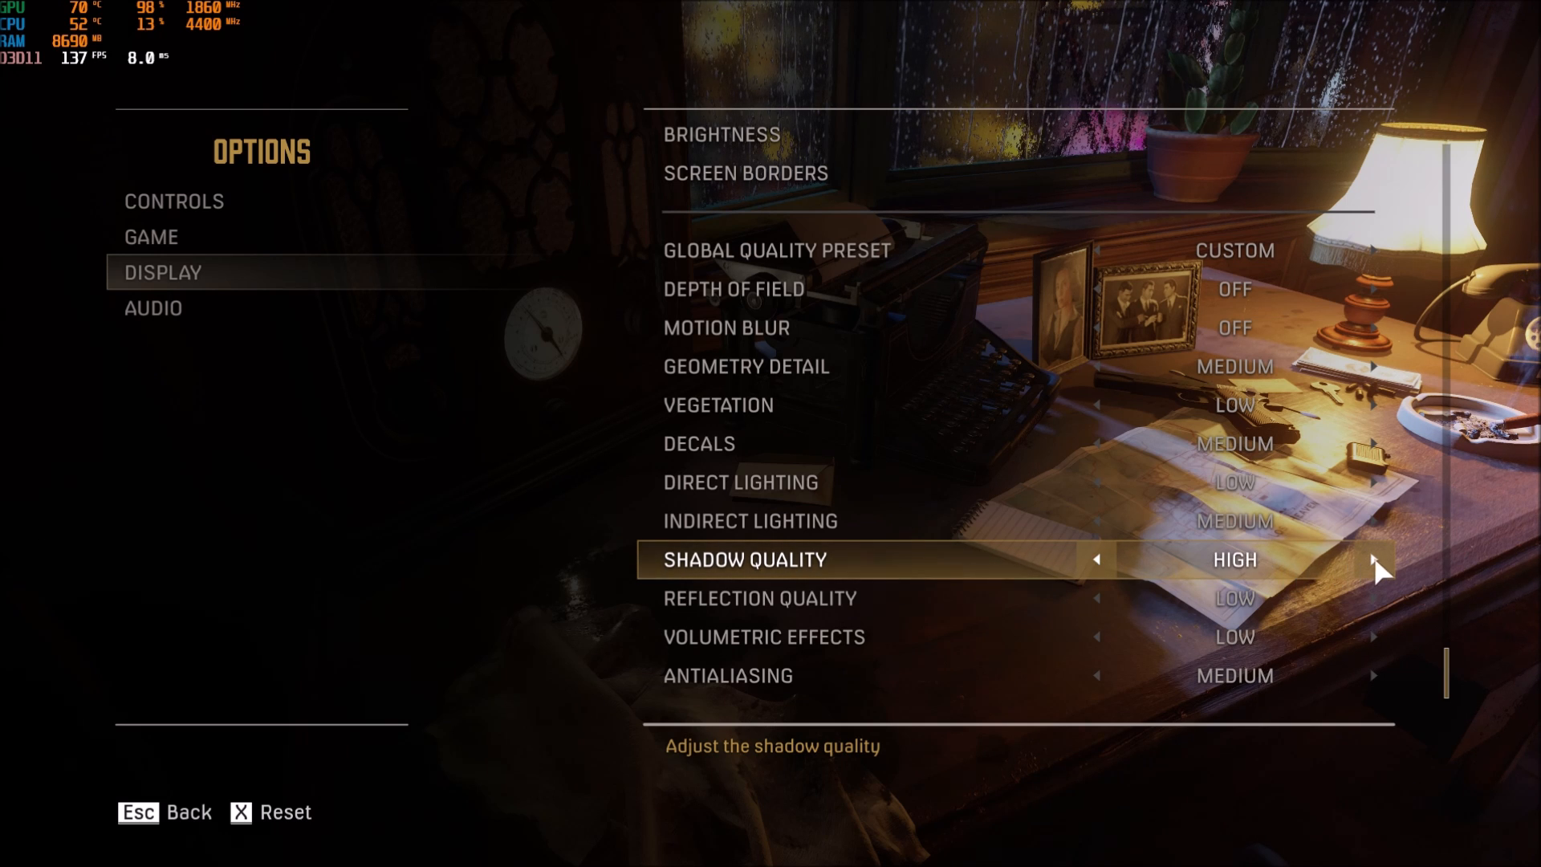
pyautogui.click(1098, 559)
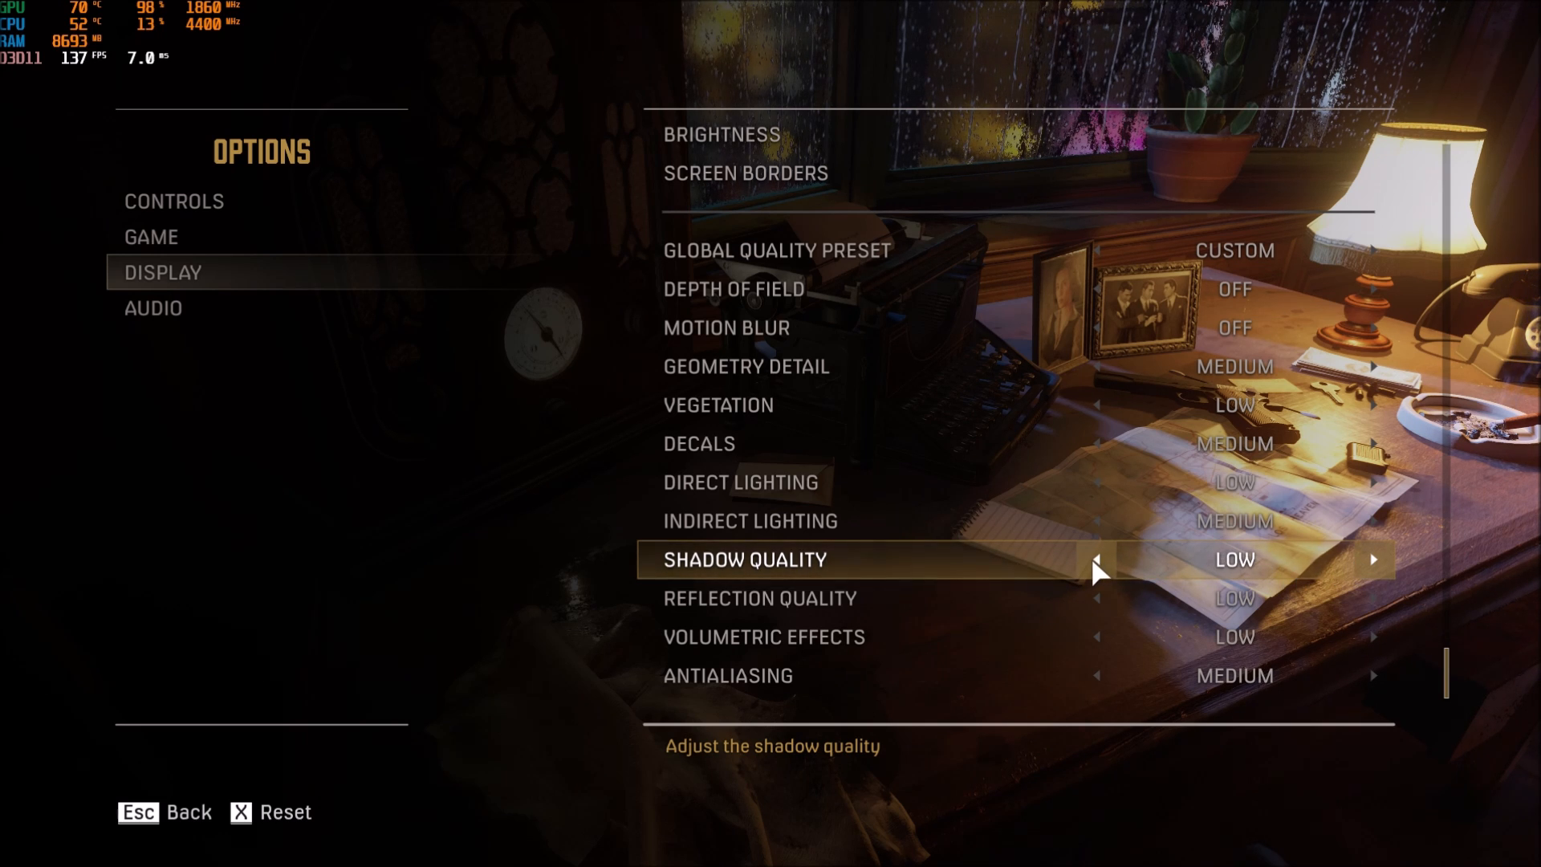
pyautogui.moveTo(1125, 577)
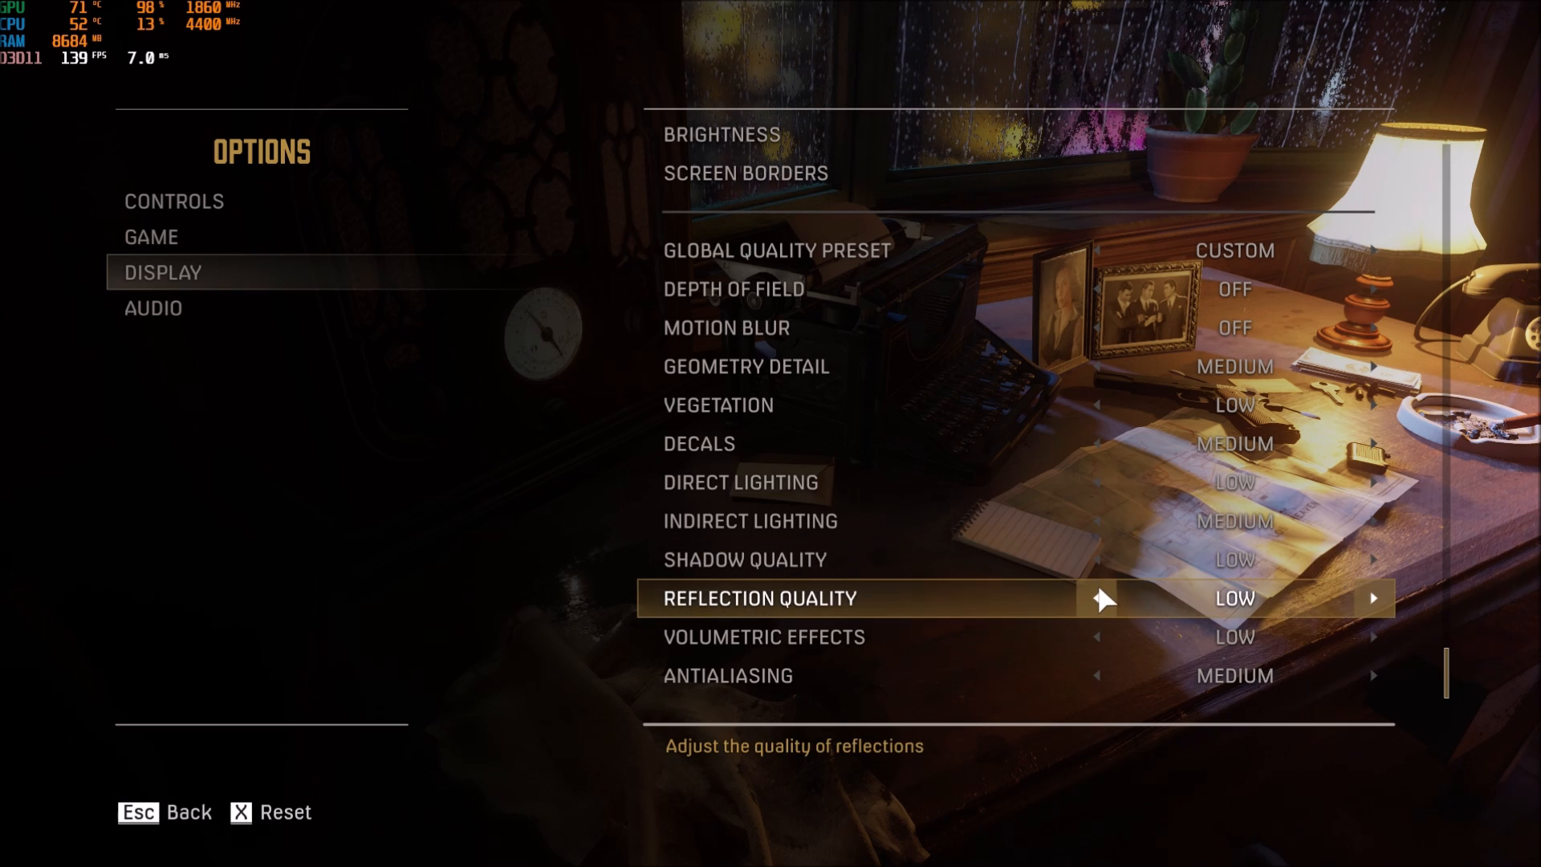
# Cycle reflection quality through Medium, High and Low, ending on Medium.
pyautogui.click(1372, 597)
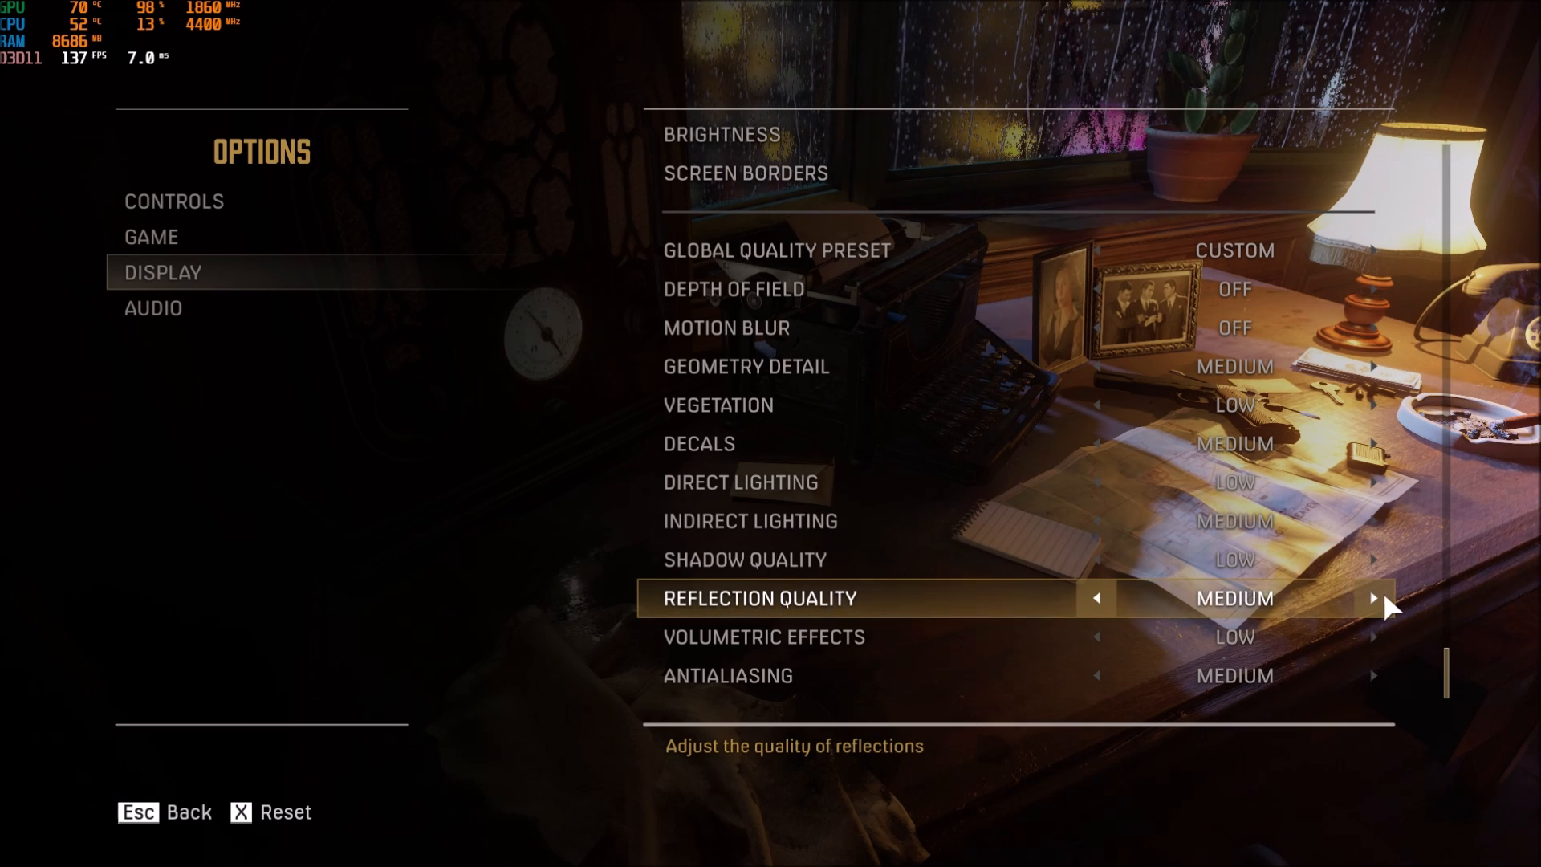
pyautogui.click(1375, 597)
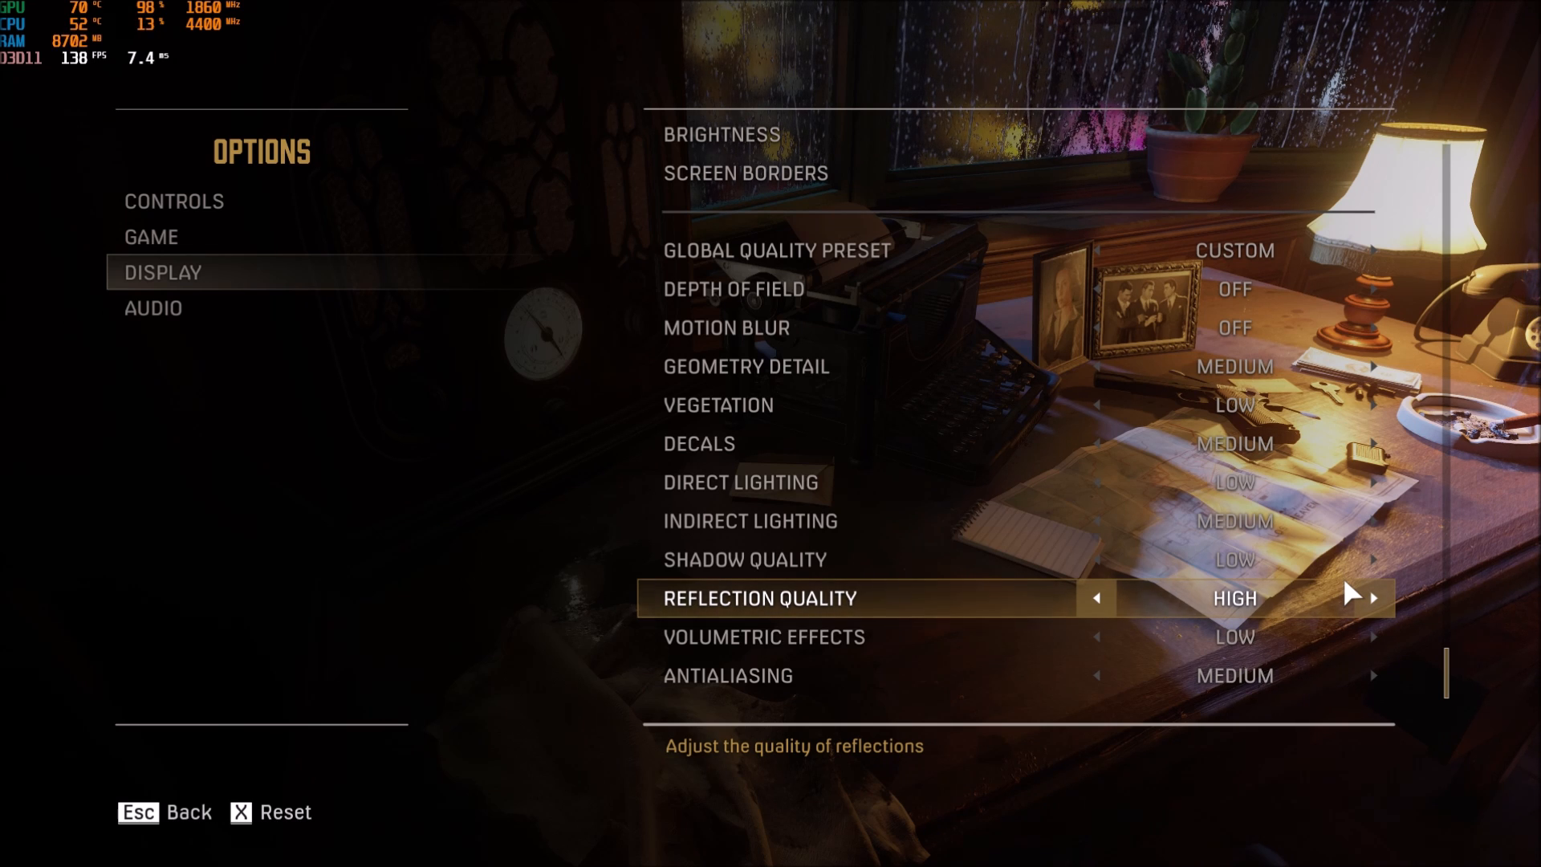
pyautogui.moveTo(1096, 615)
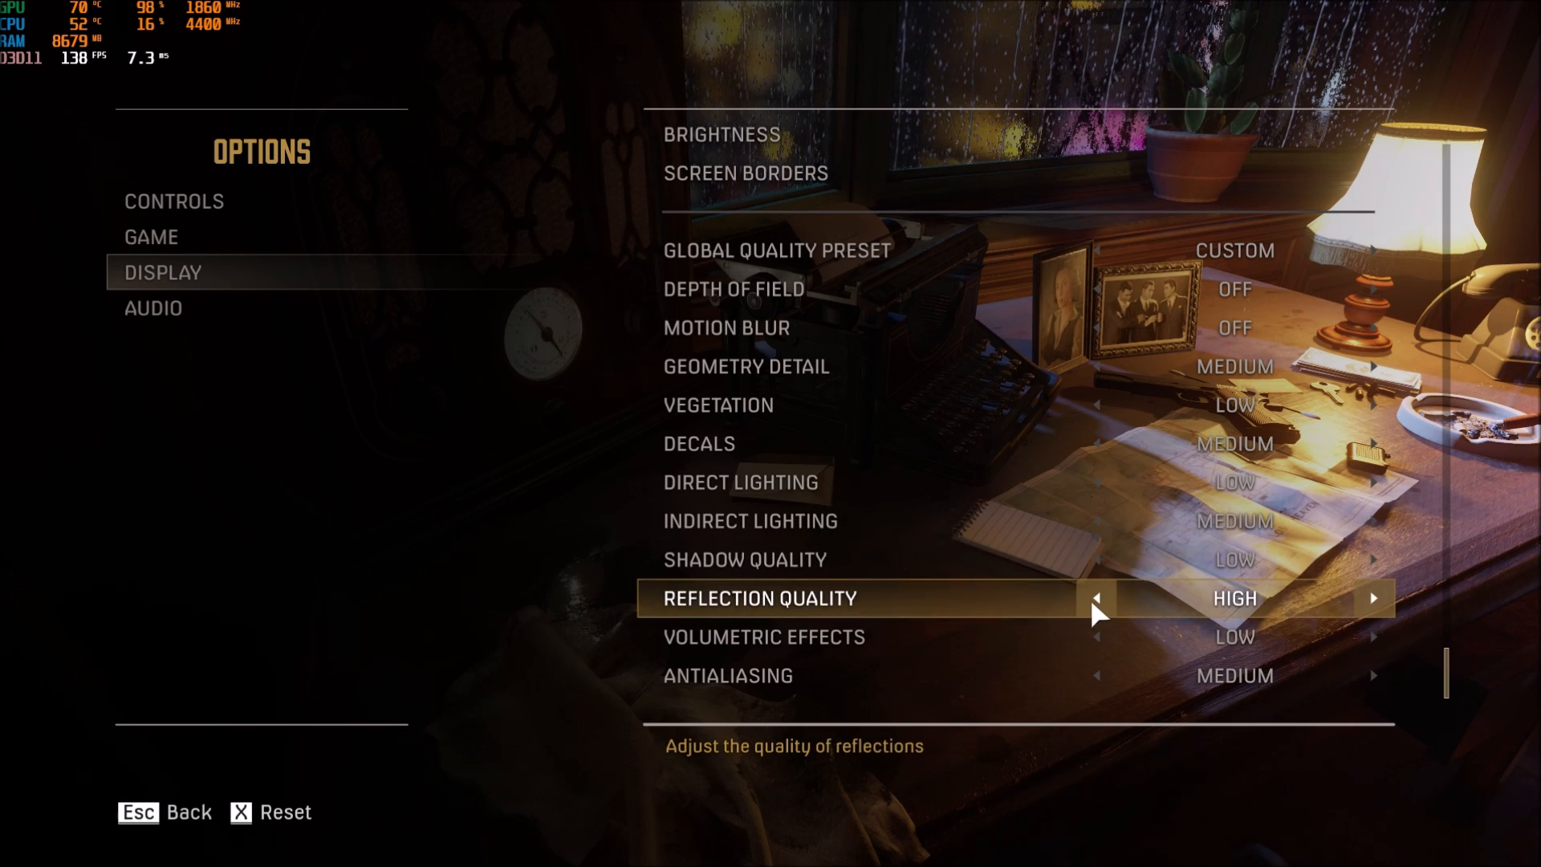
pyautogui.click(1098, 597)
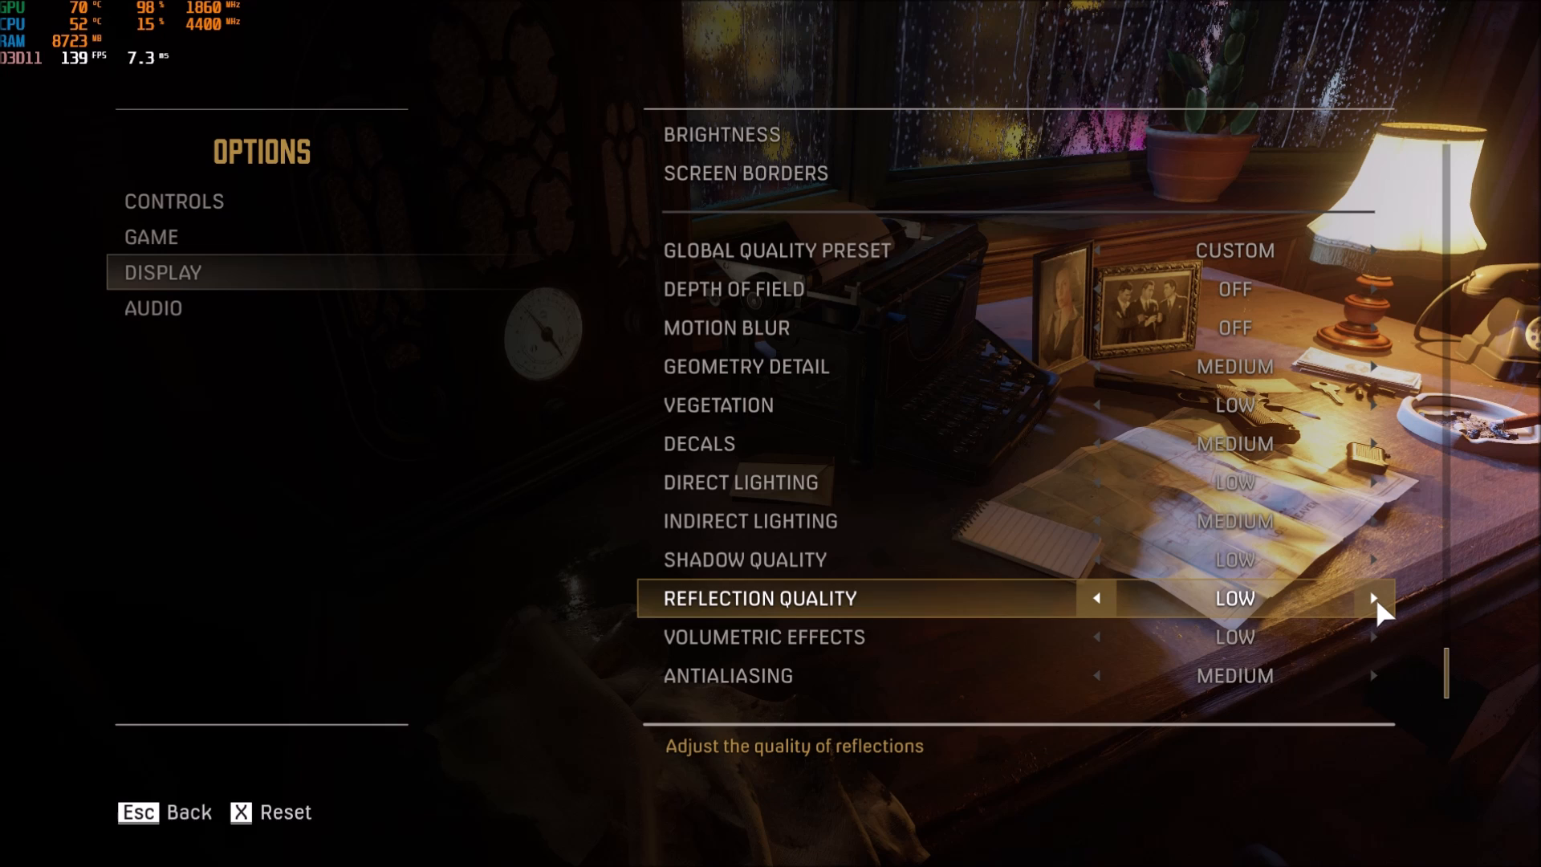
pyautogui.click(1376, 597)
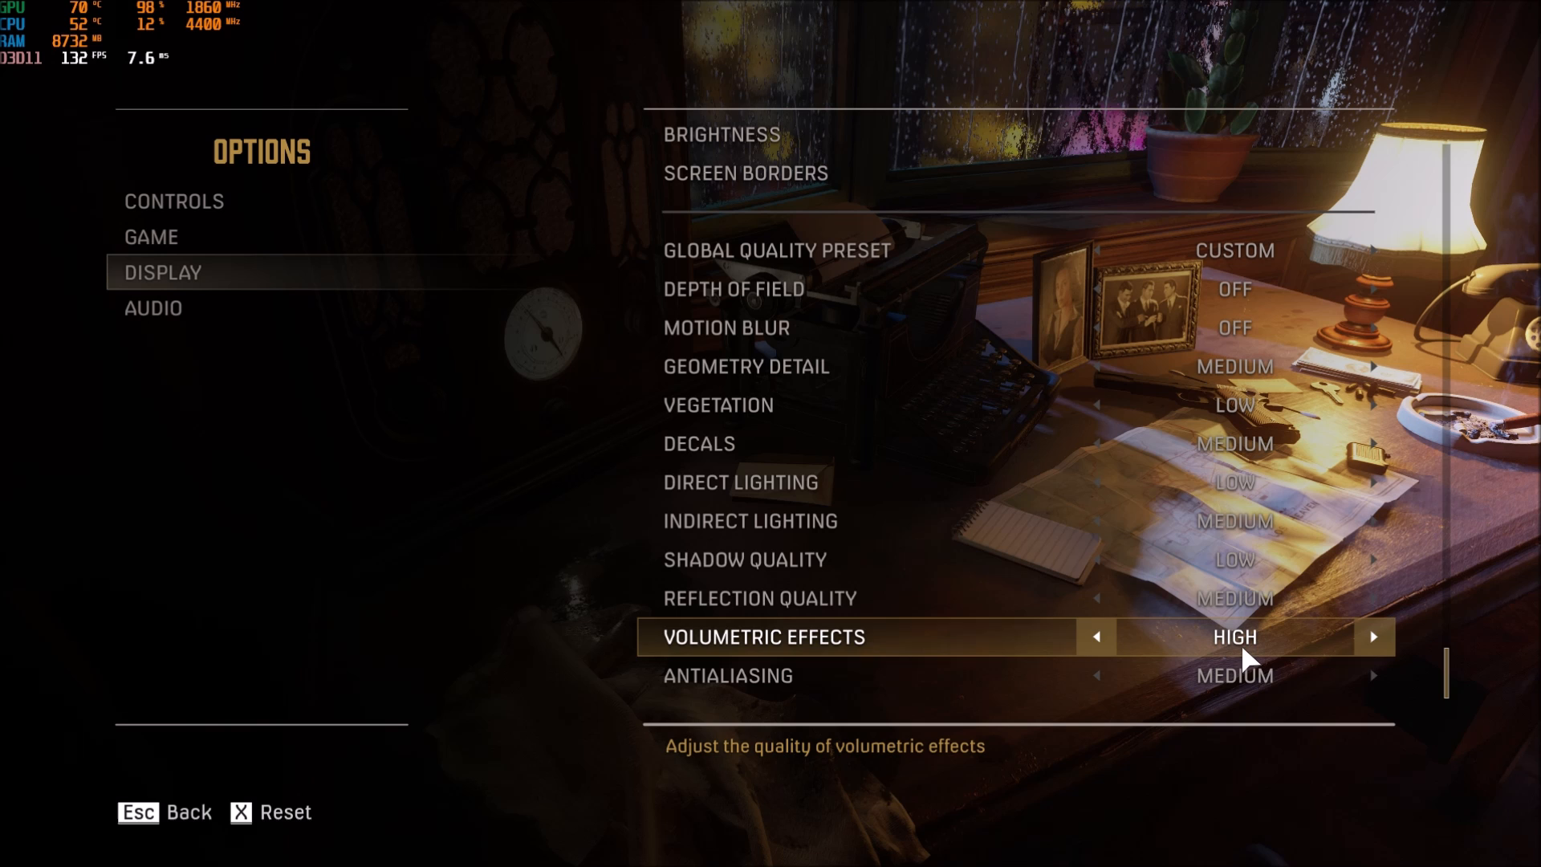
# Return volumetric effects to Low and leave antialiasing at Medium after trying High and Low.
pyautogui.click(1094, 637)
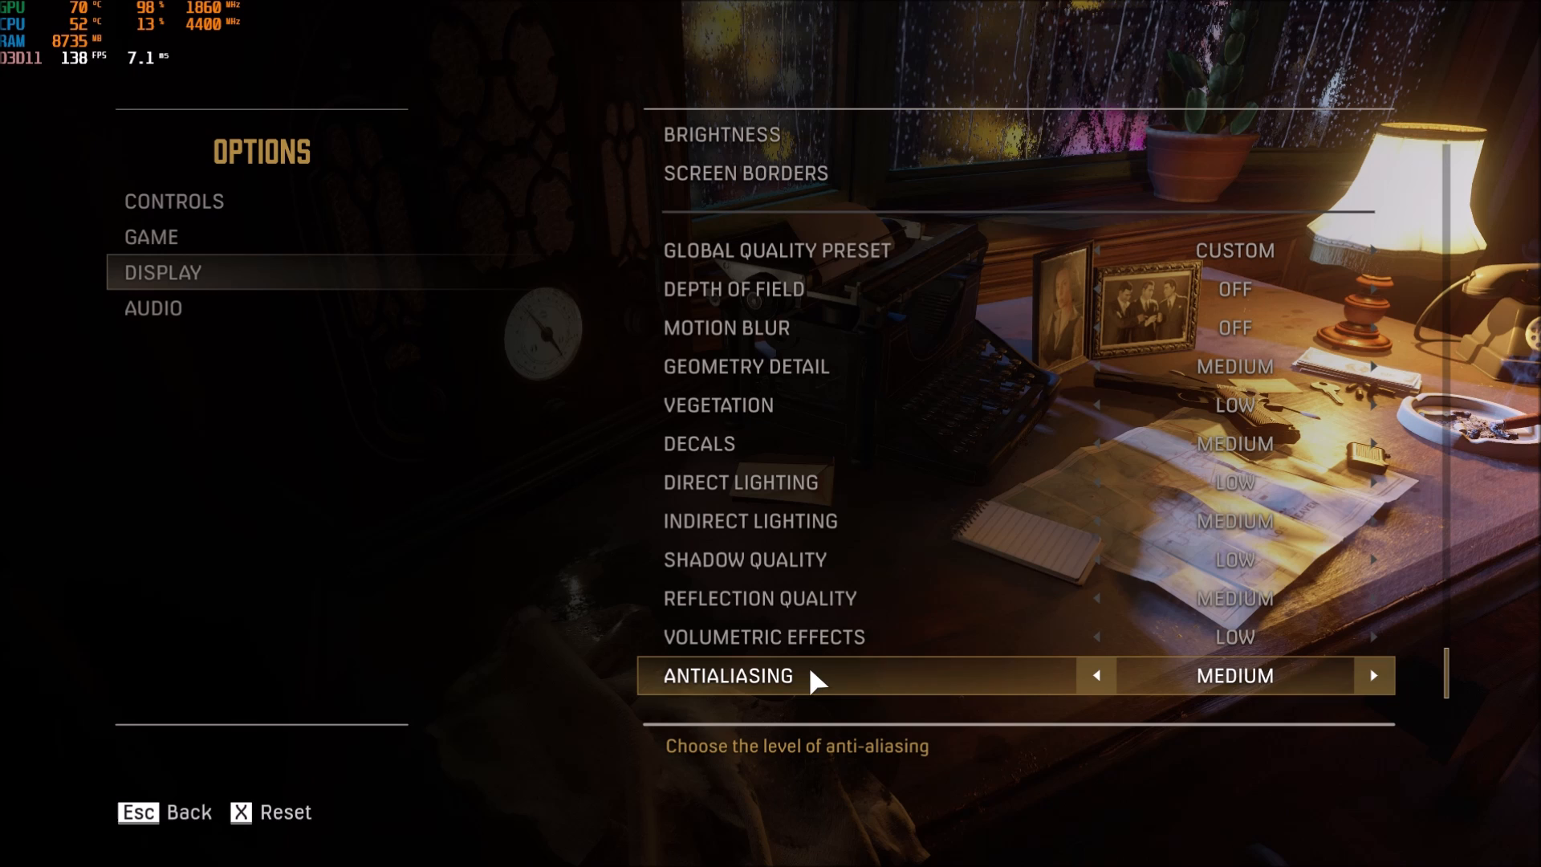
pyautogui.click(1374, 676)
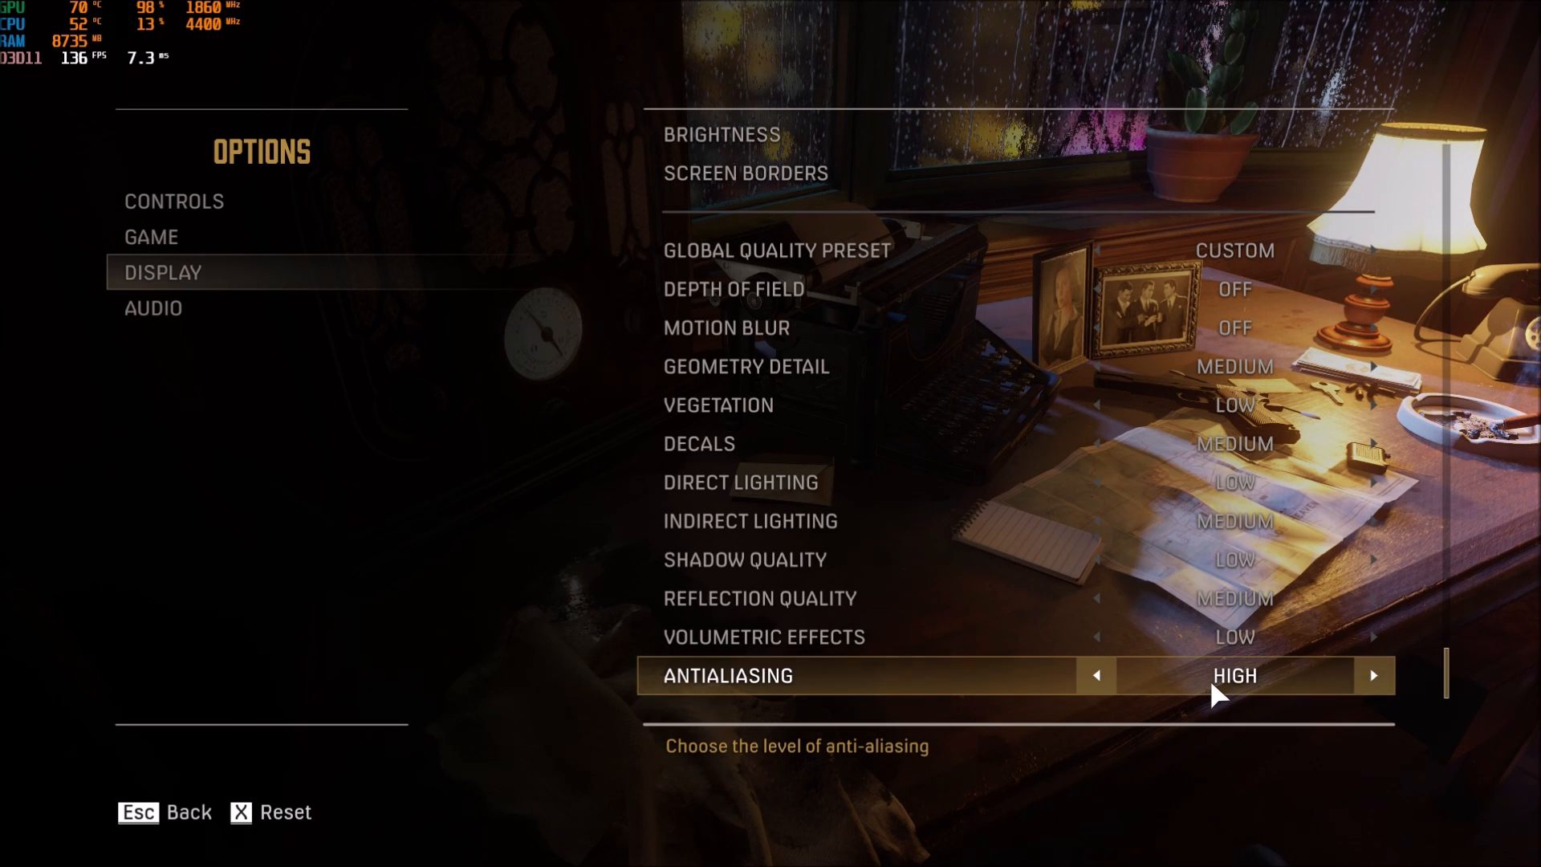
pyautogui.click(1097, 675)
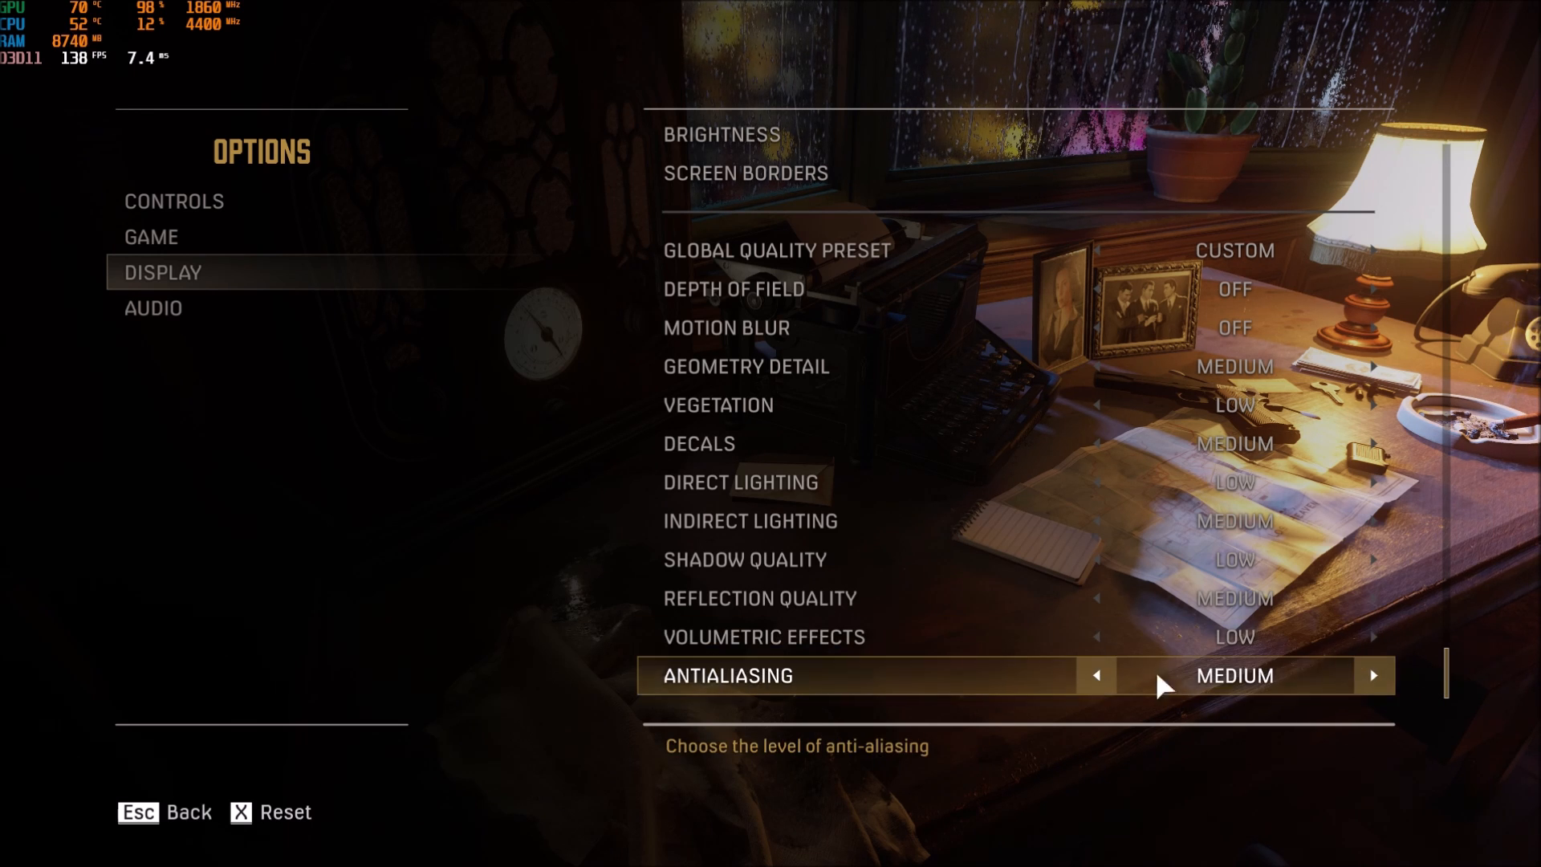
pyautogui.click(1095, 676)
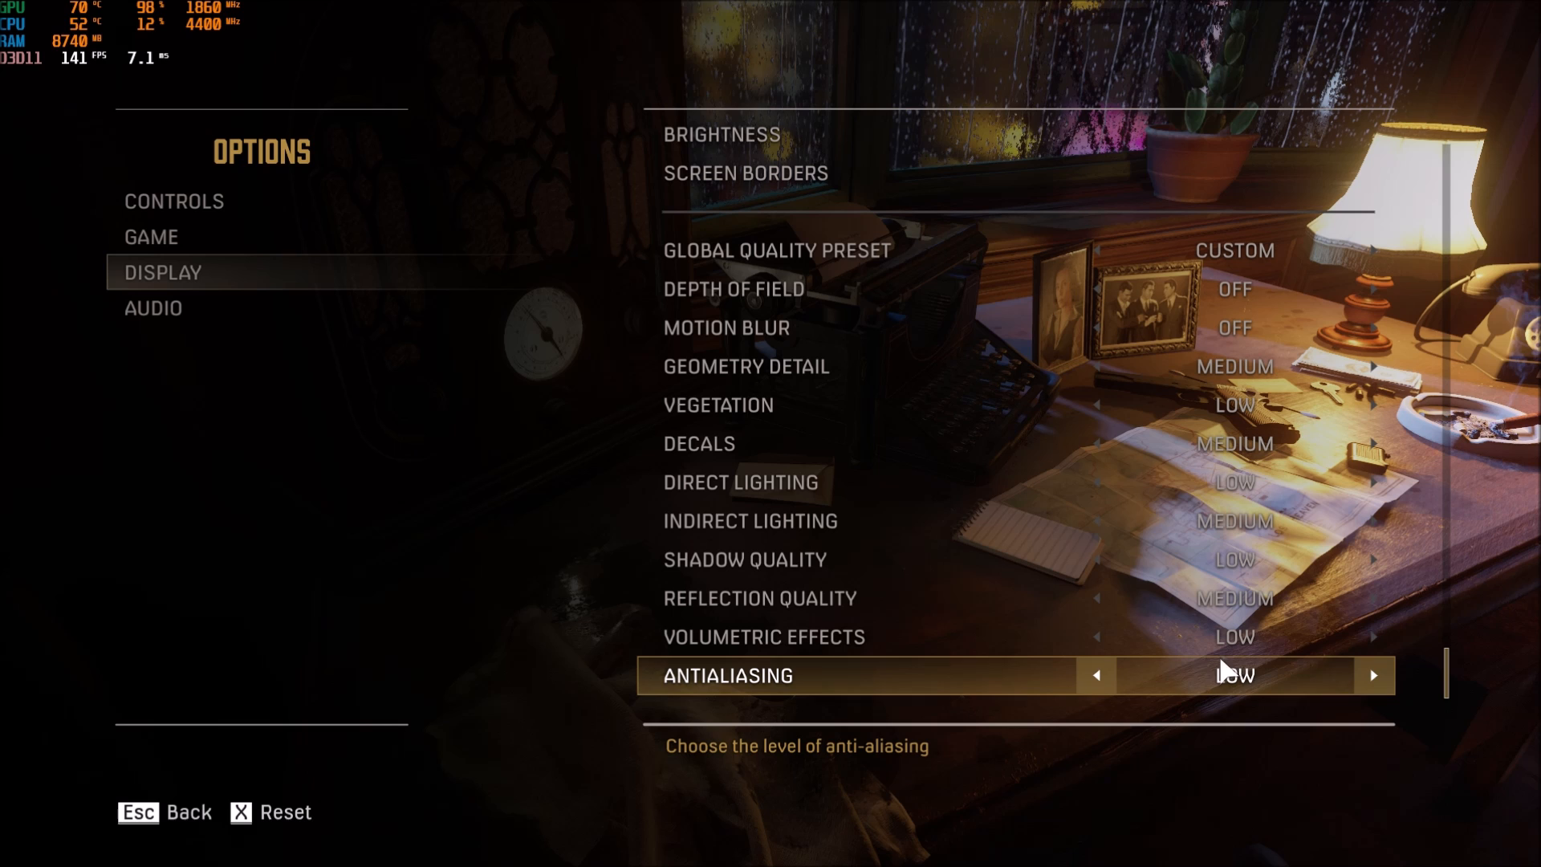
pyautogui.click(1372, 676)
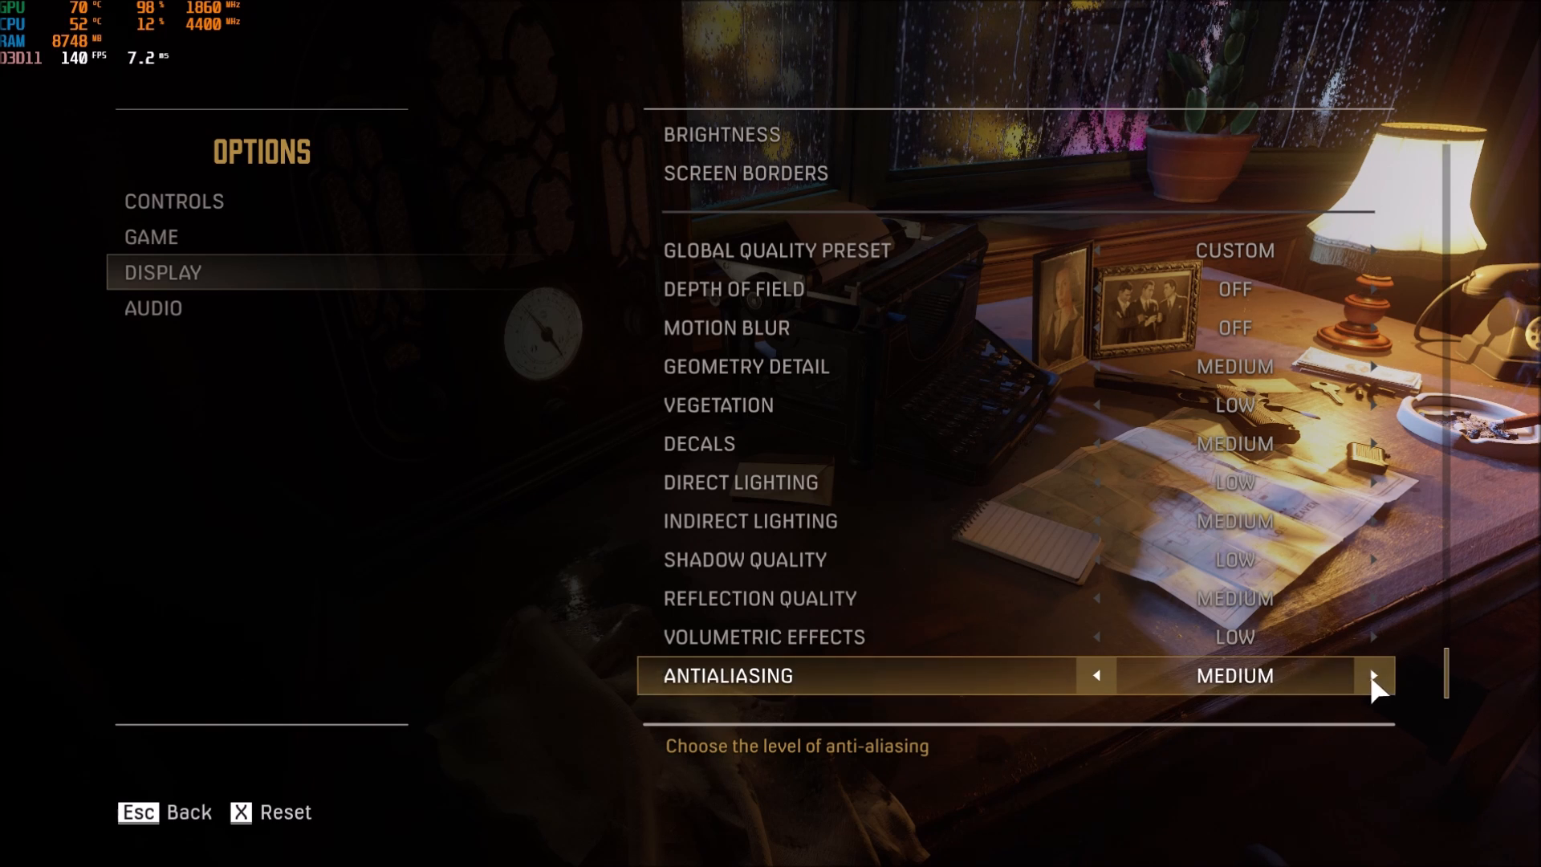
pyautogui.moveTo(895, 500)
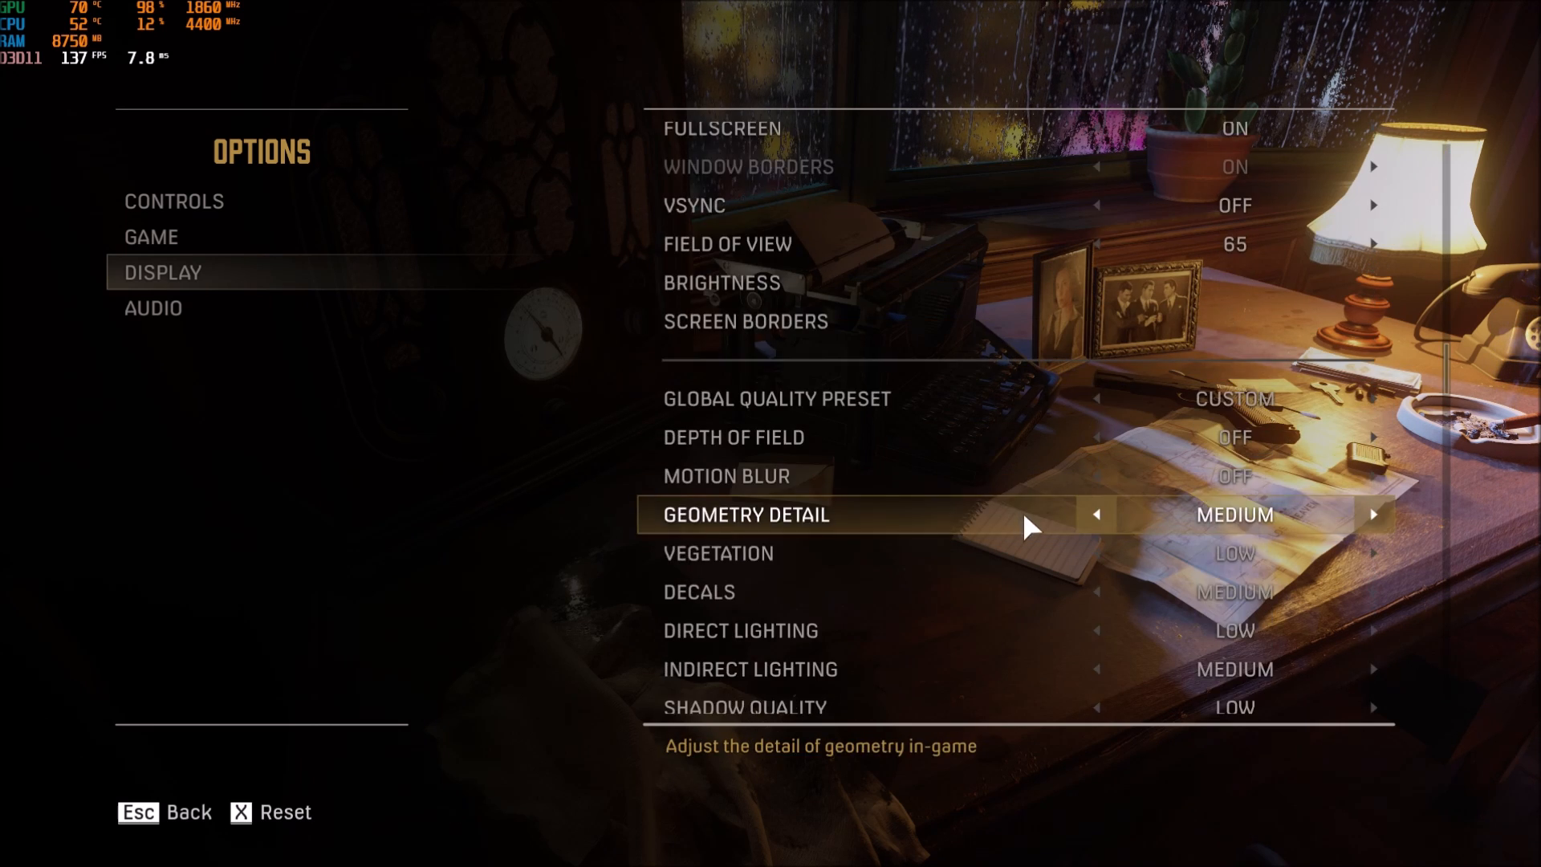
pyautogui.scroll(-3)
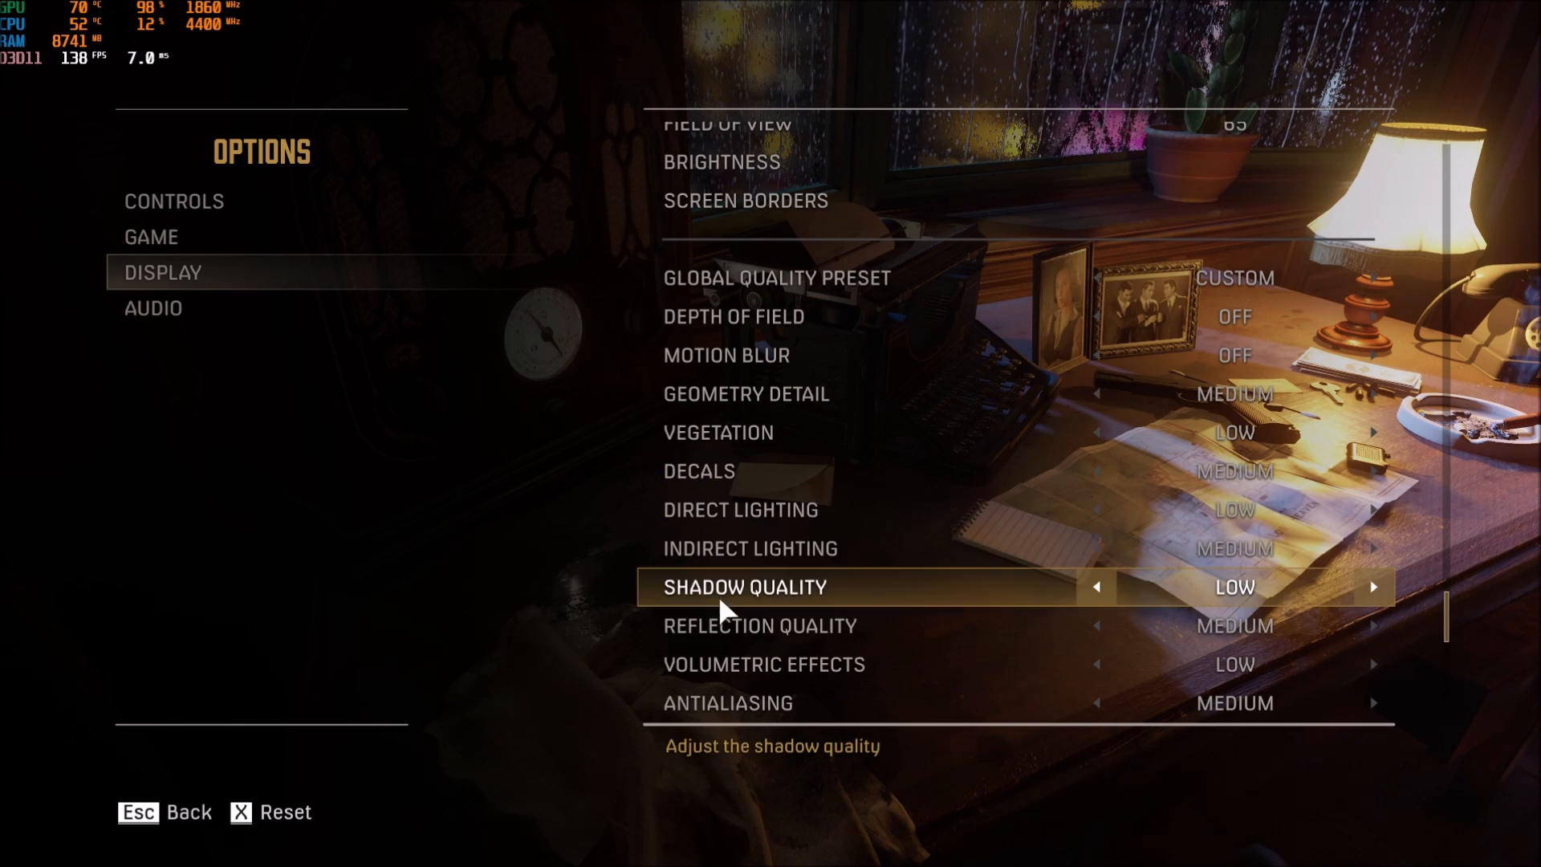
pyautogui.moveTo(723, 316)
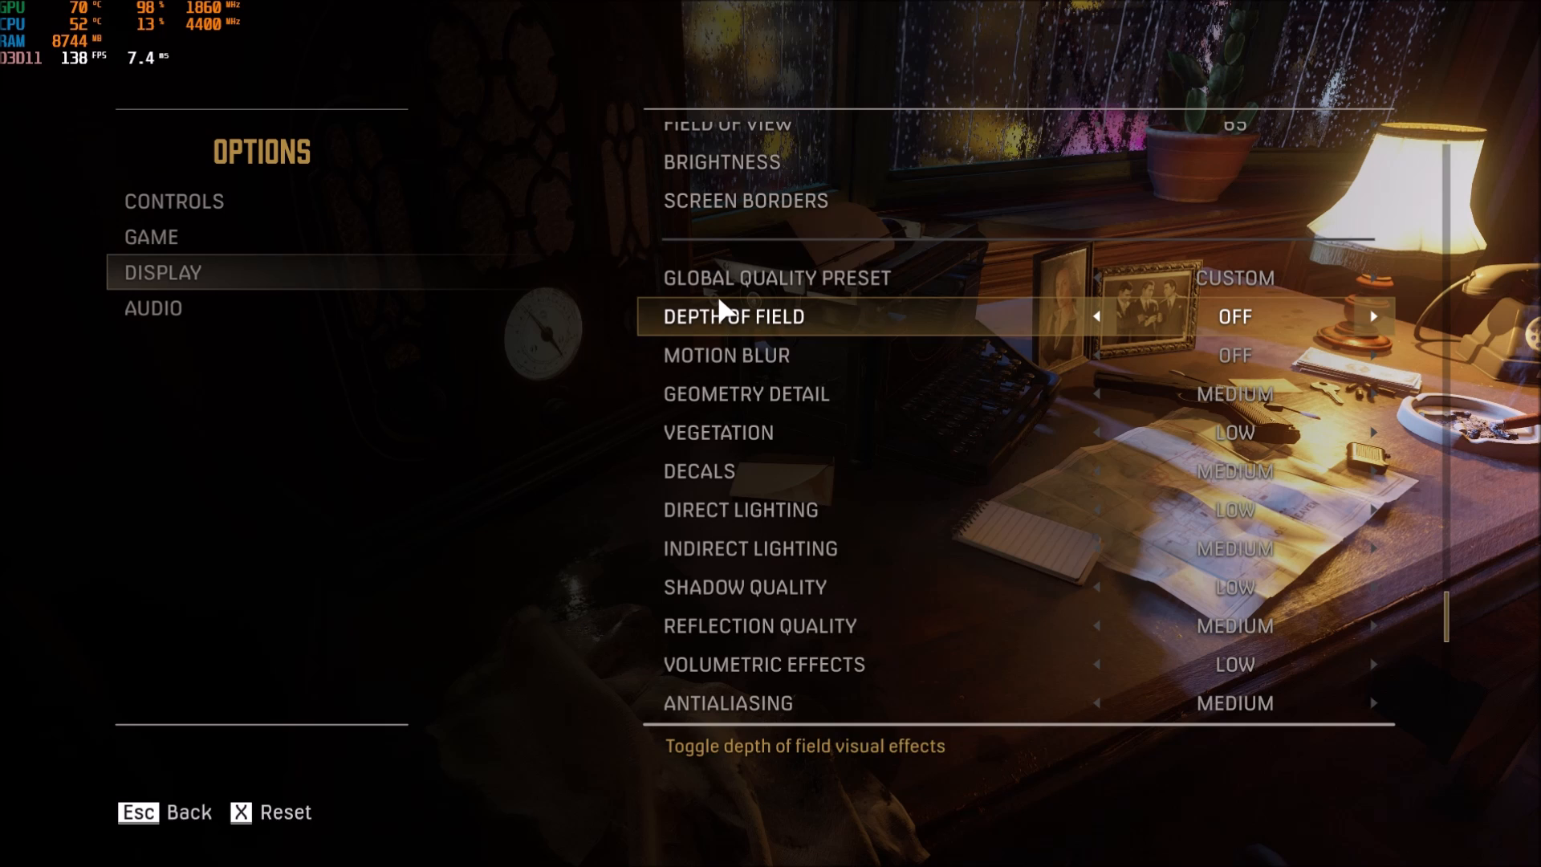